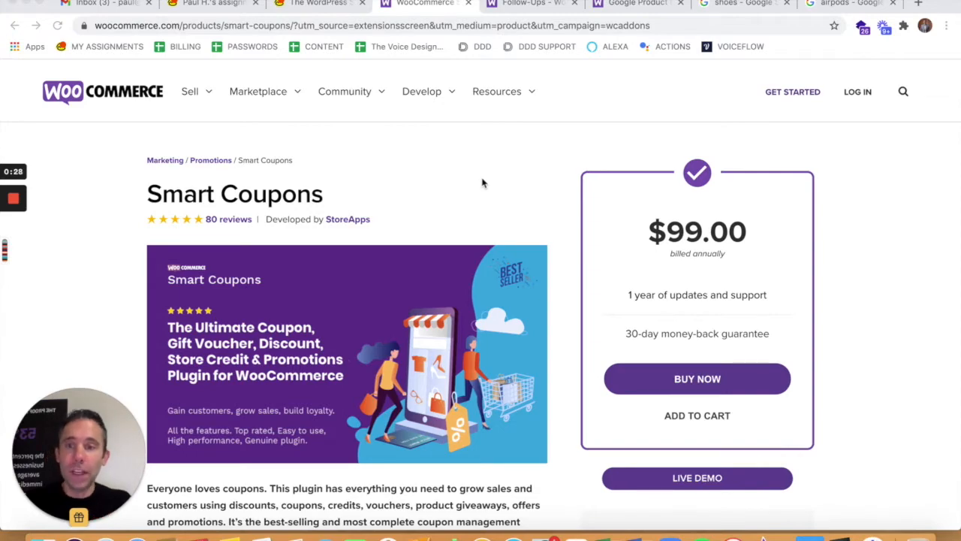
Scroll the Smart Coupons page through Most Popular Features down to the Store Credits section
scroll(down, 3)
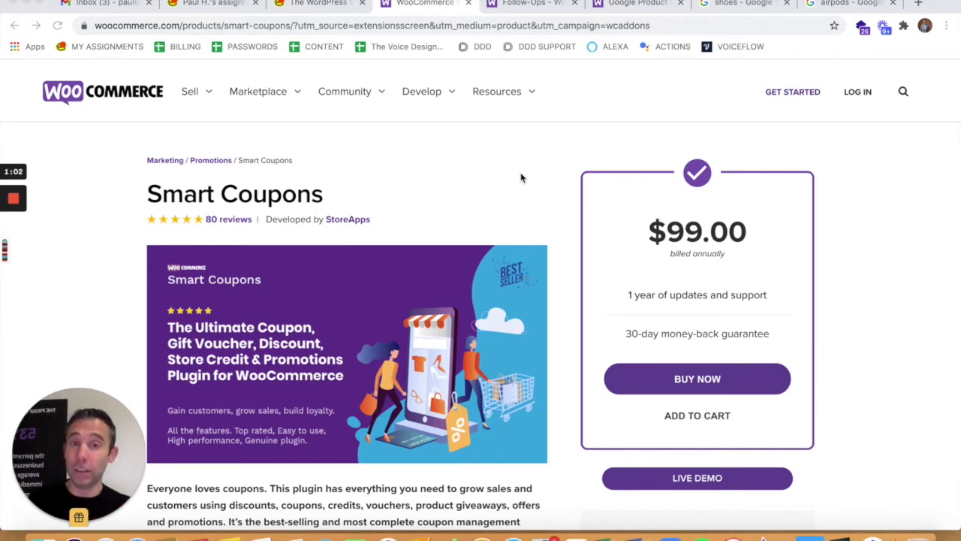
scroll(down, 3)
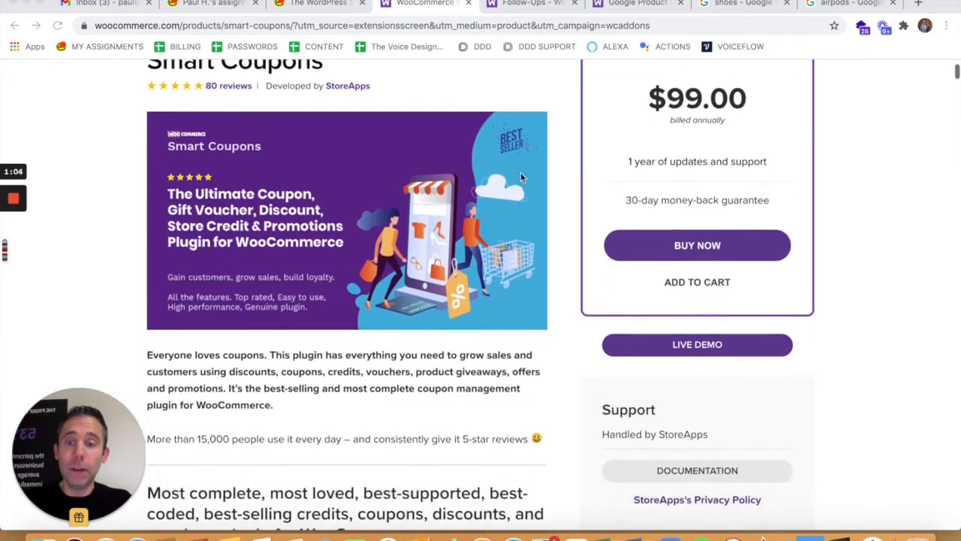
scroll(down, 3)
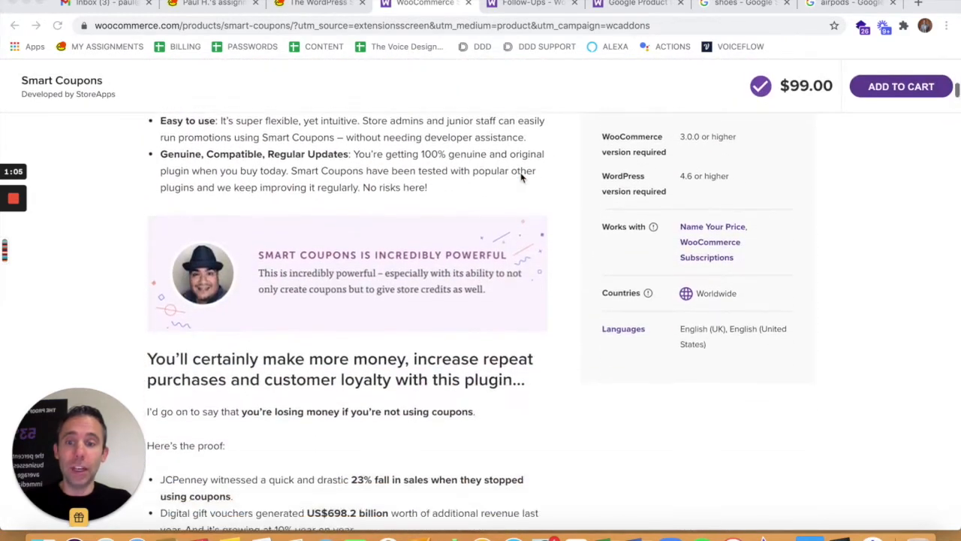
scroll(down, 3)
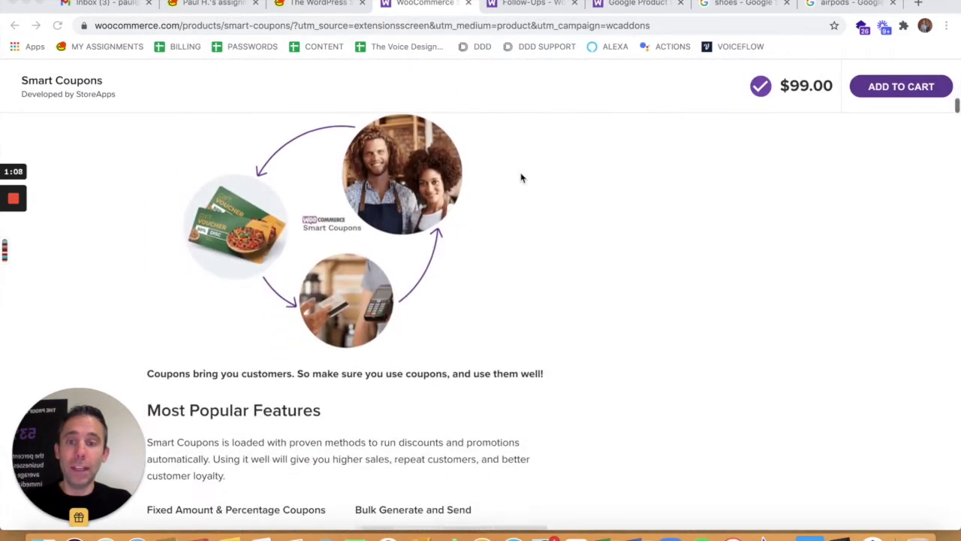
scroll(down, 3)
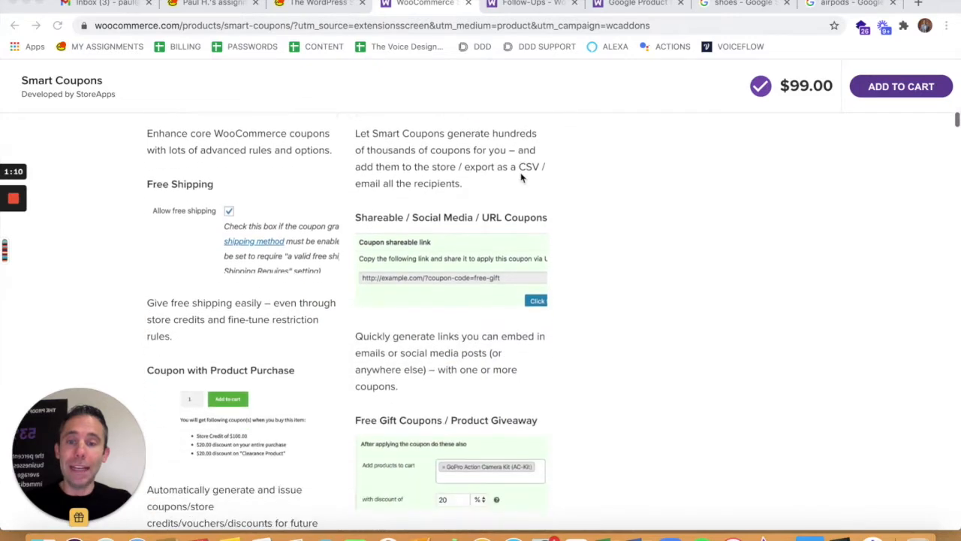
scroll(down, 3)
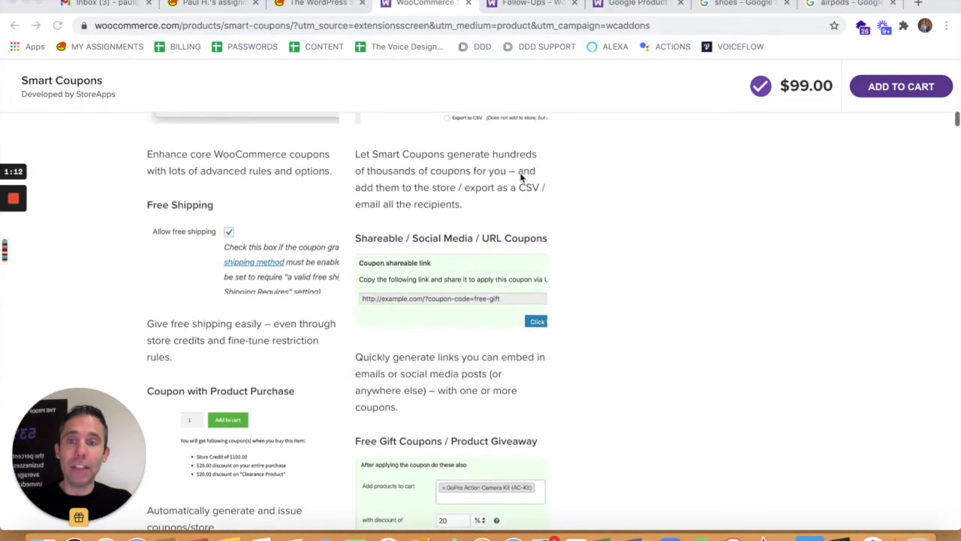
scroll(down, 3)
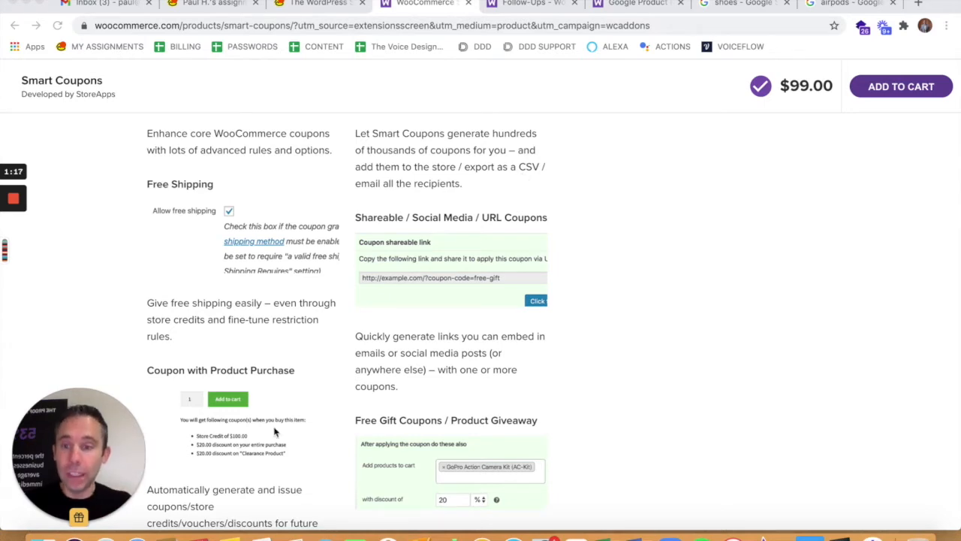
scroll(down, 3)
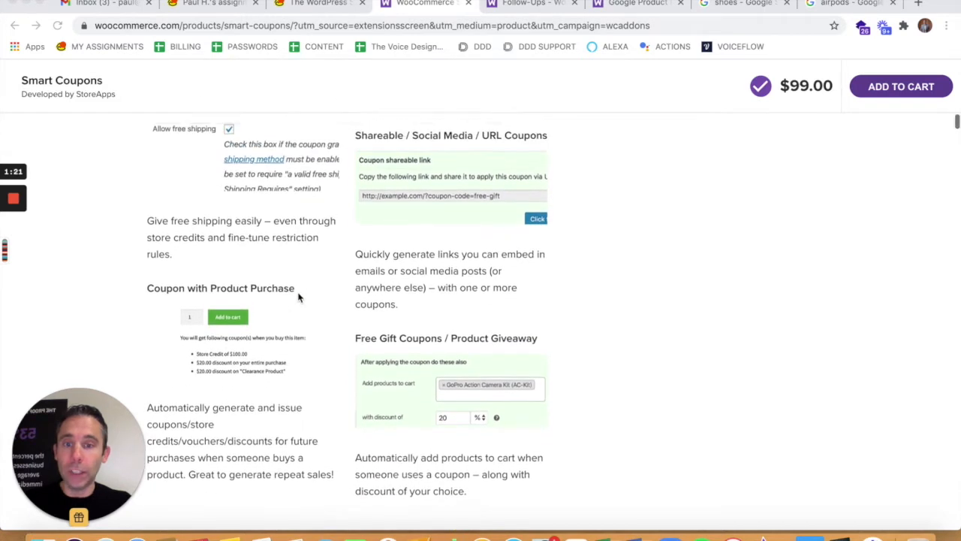
scroll(down, 3)
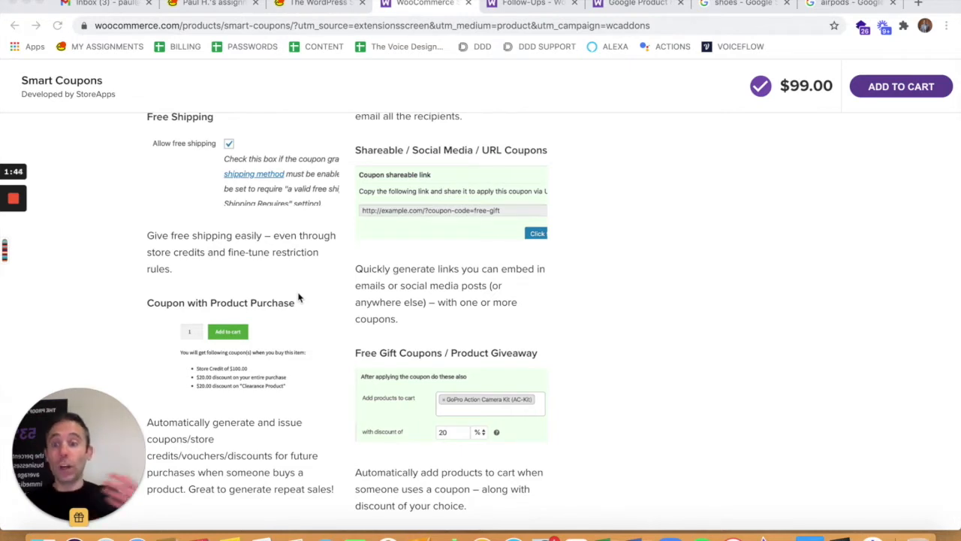
mouse_move(690, 314)
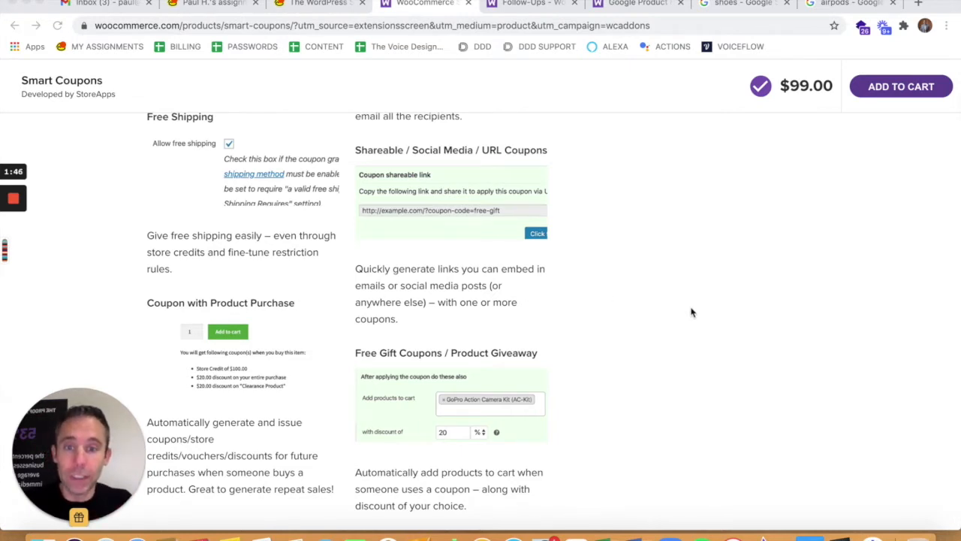
mouse_move(697, 305)
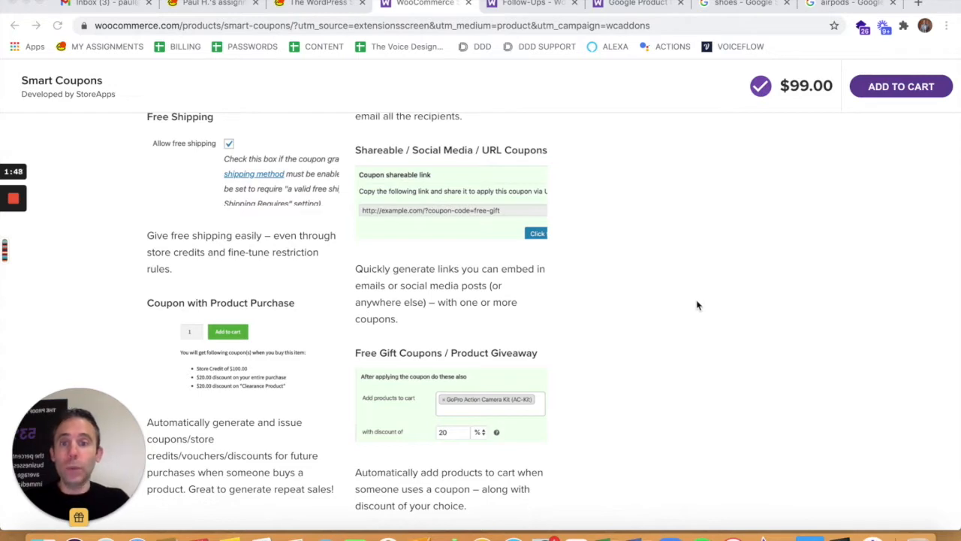
mouse_move(631, 299)
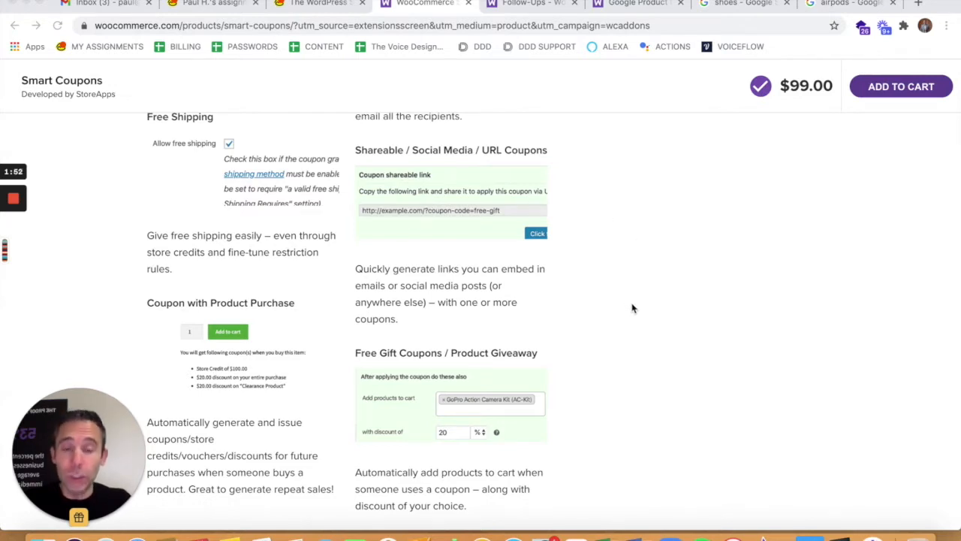
scroll(down, 3)
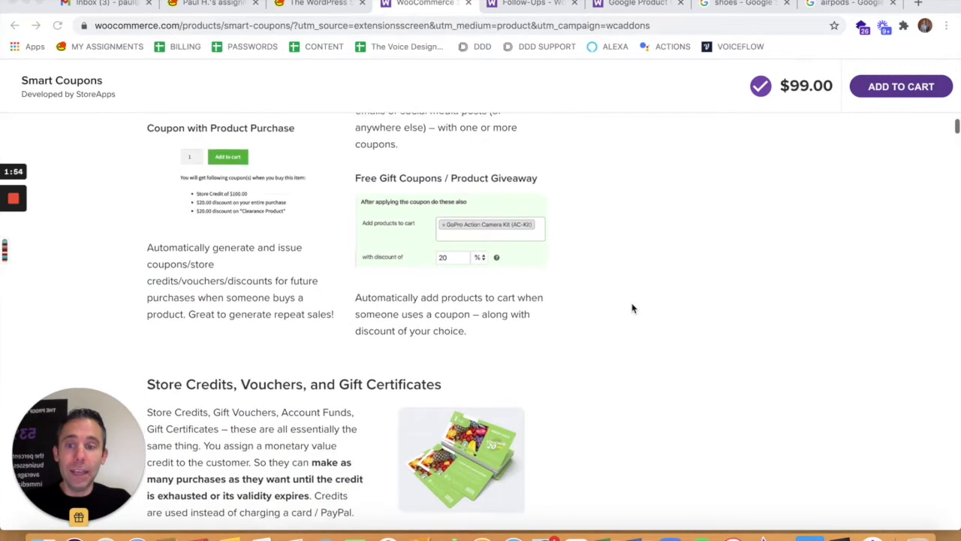
Scroll the Smart Coupons page past One-Click Coupons to the Upcoming Features section
scroll(down, 3)
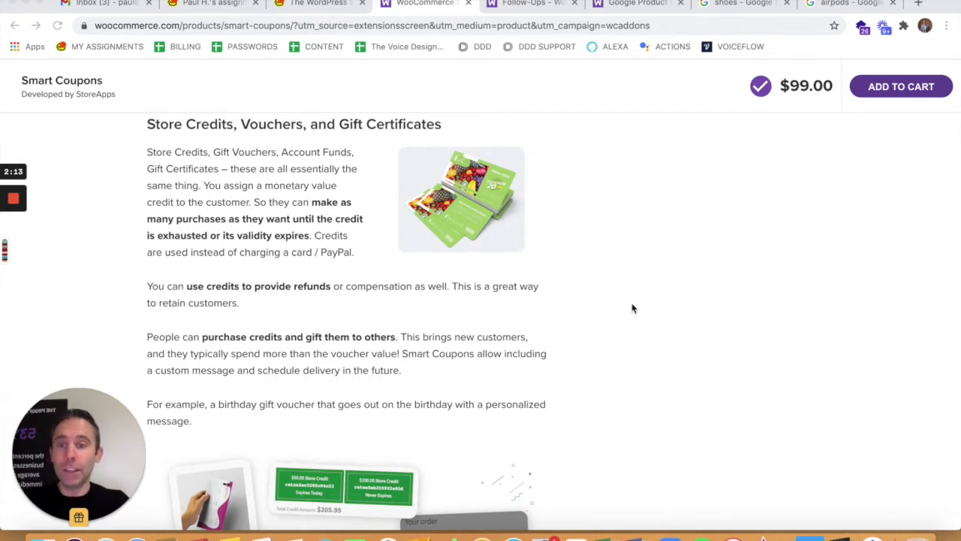
scroll(down, 3)
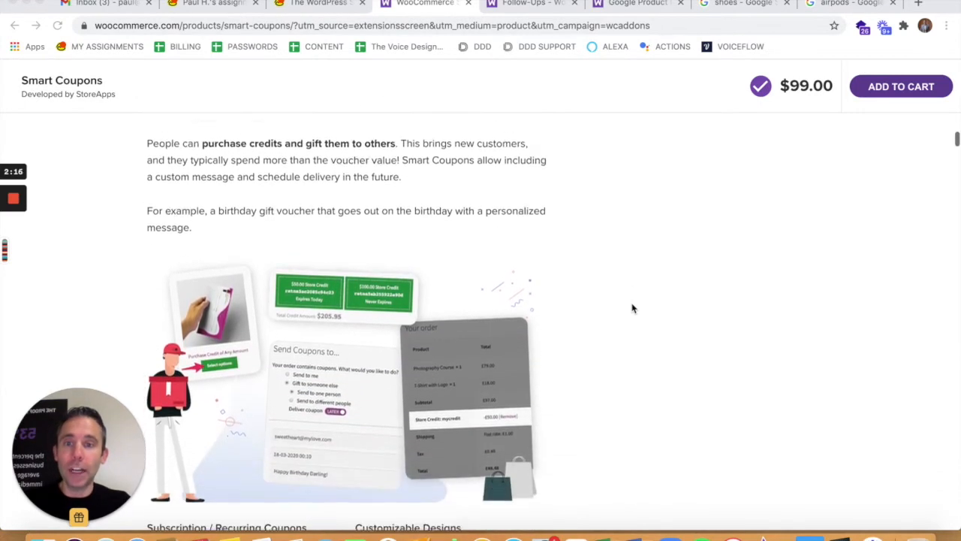
scroll(down, 3)
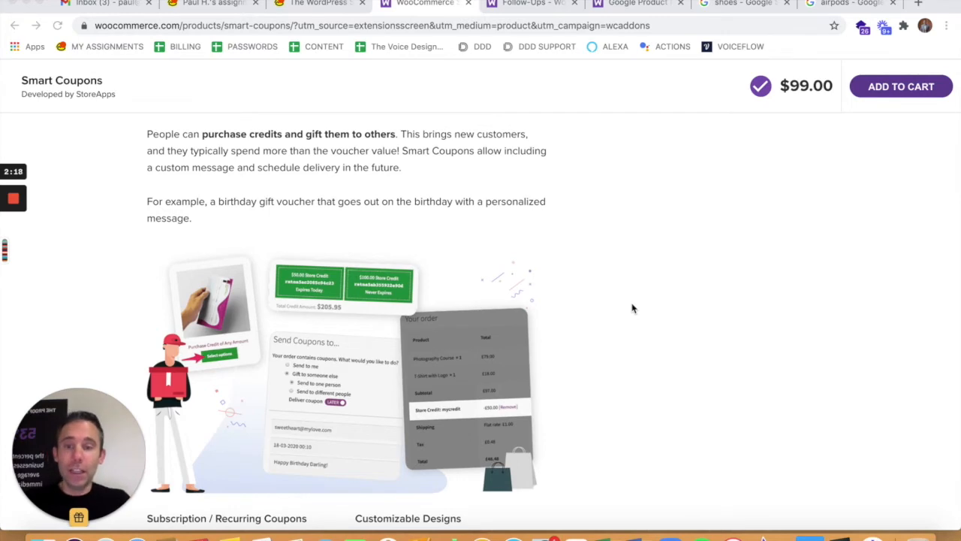
scroll(down, 3)
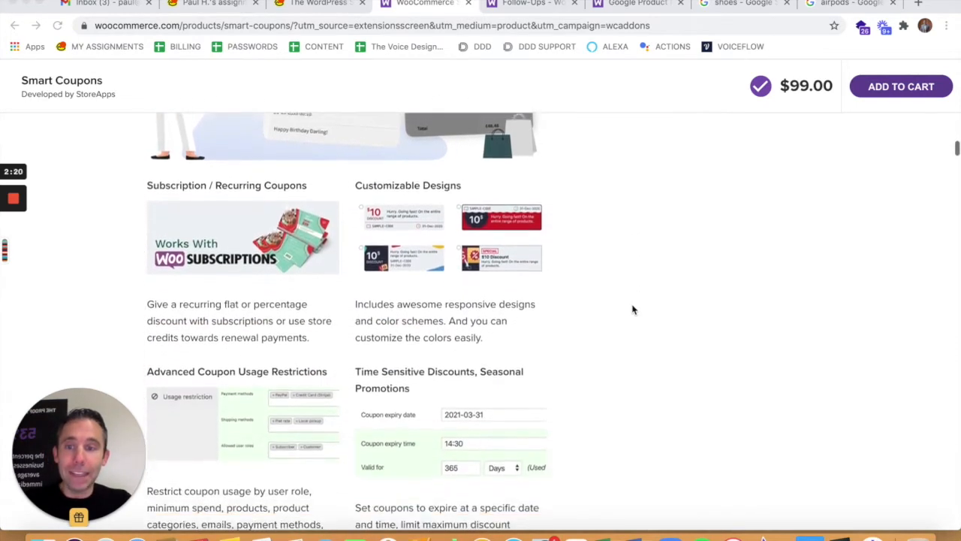
scroll(down, 3)
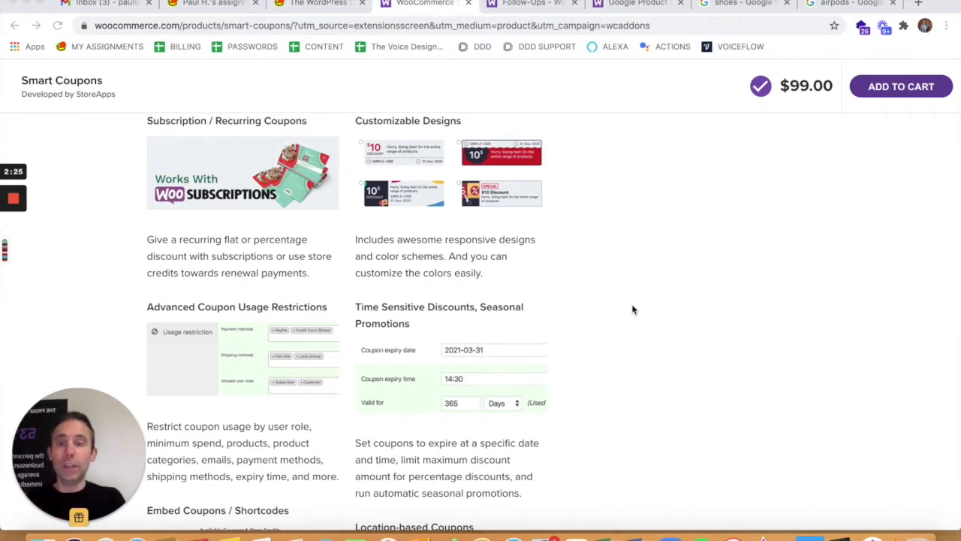
mouse_move(448, 153)
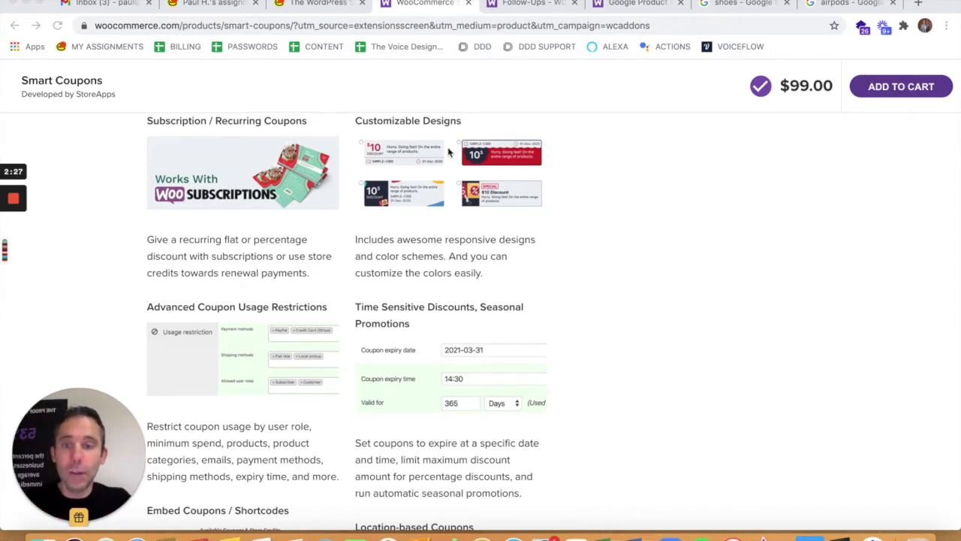
scroll(down, 3)
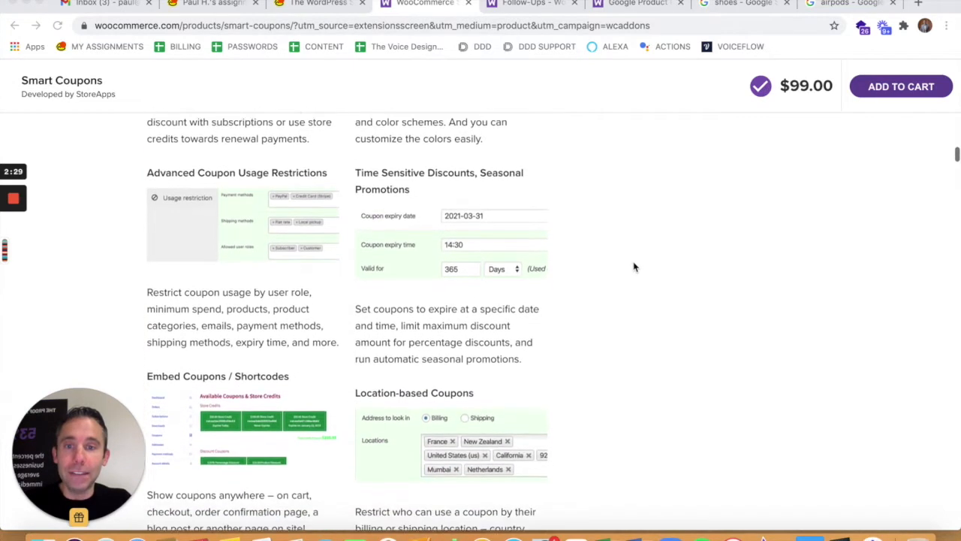
scroll(down, 3)
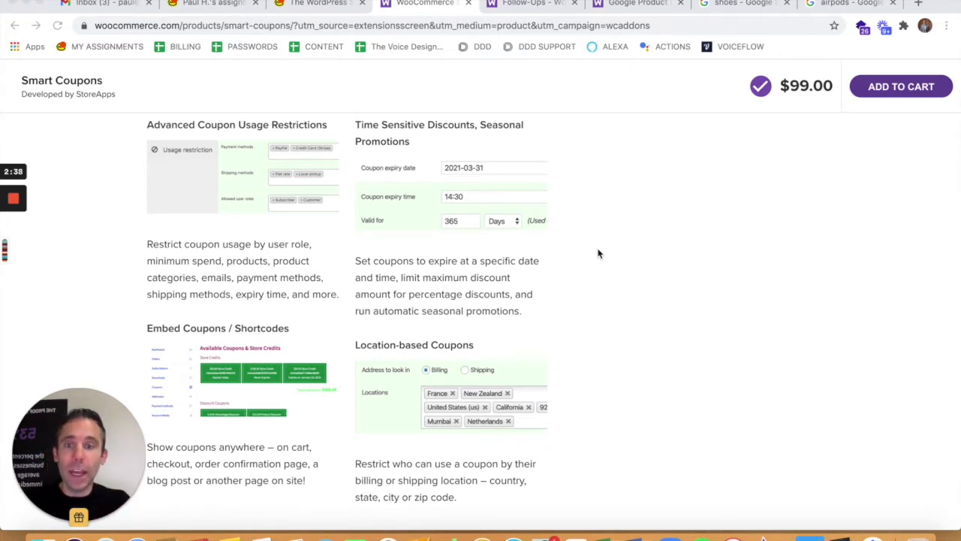
Continue down to the 'Words from Smart Coupons users' testimonials and reviews
scroll(down, 3)
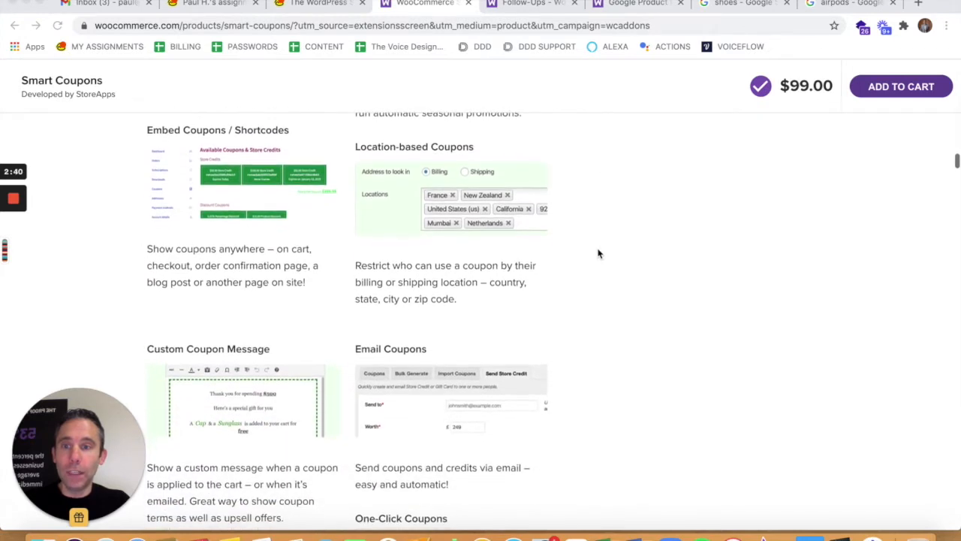
scroll(down, 3)
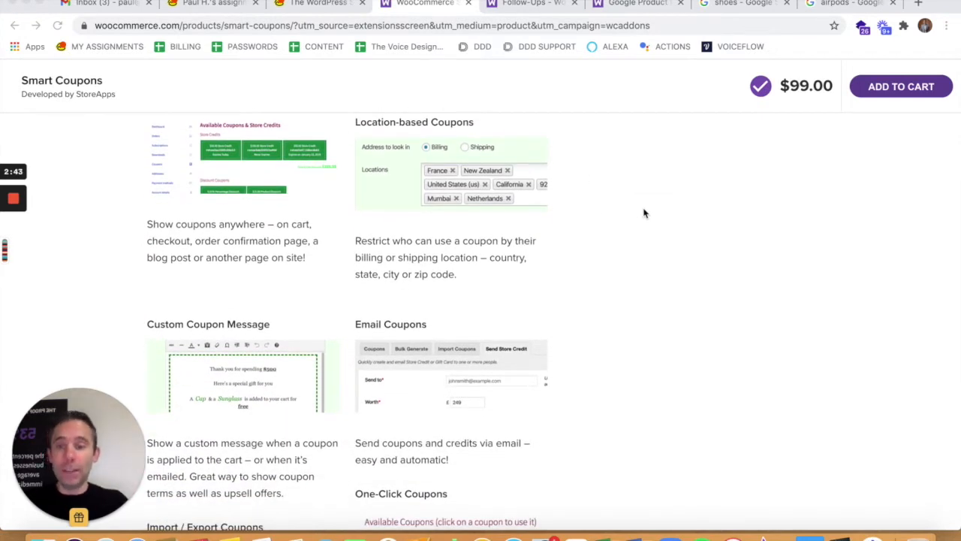
scroll(down, 3)
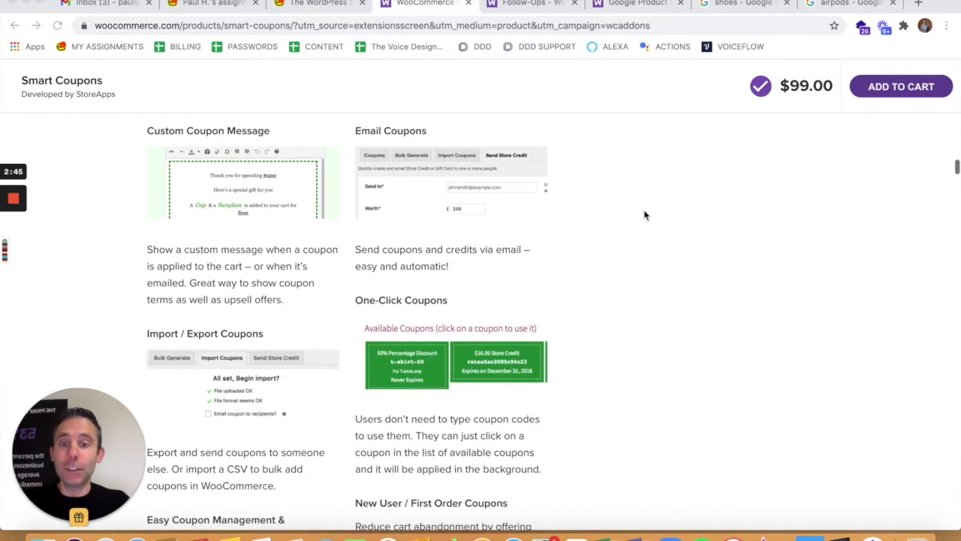
scroll(down, 3)
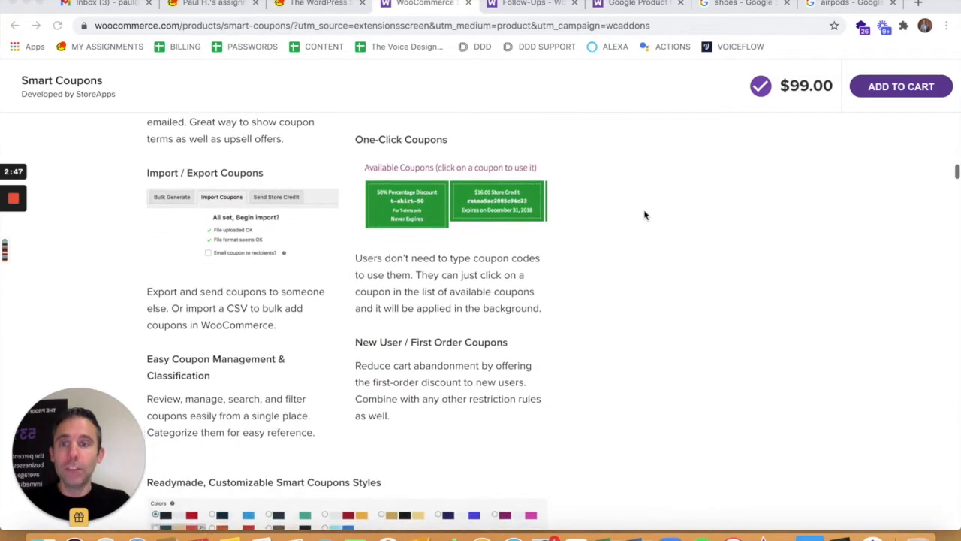
scroll(down, 3)
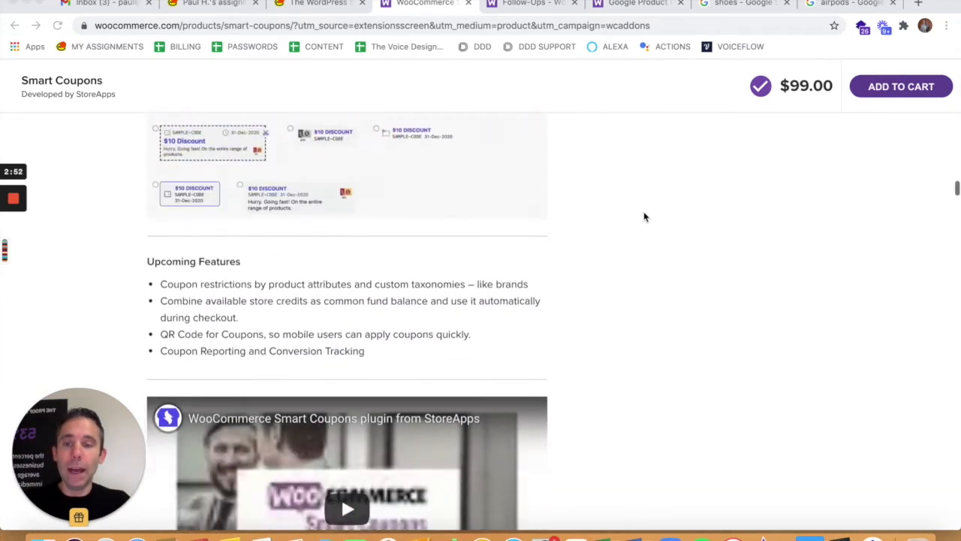
scroll(down, 3)
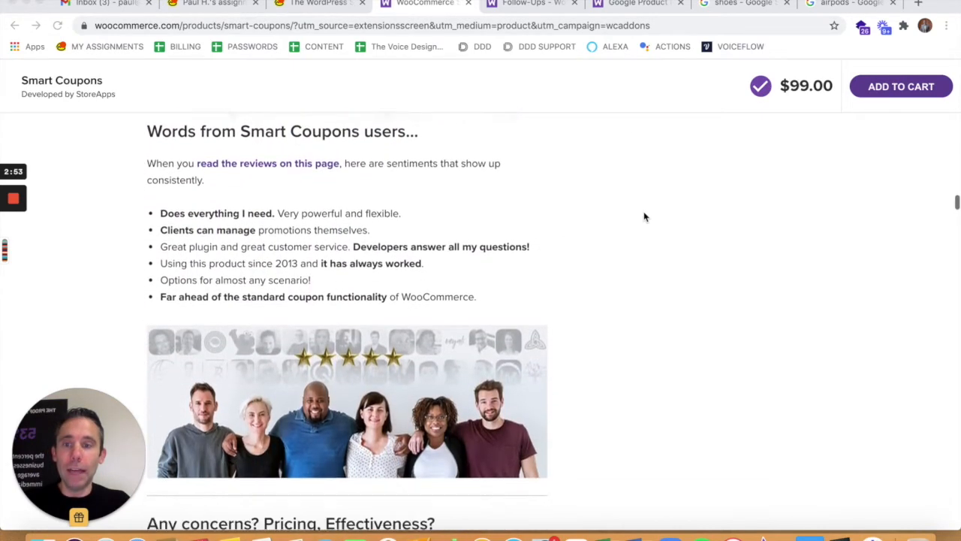
scroll(down, 3)
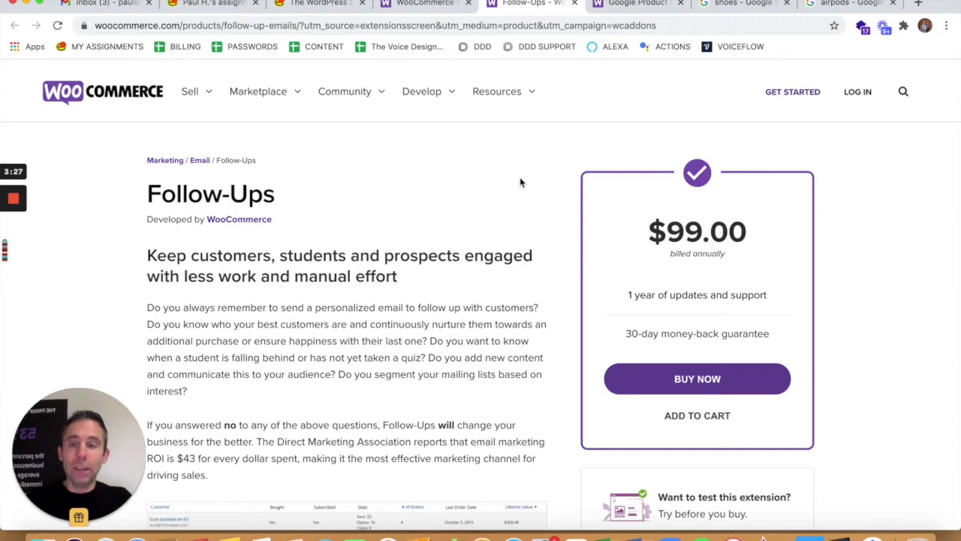
Scroll the Follow-Ups page through the email creation and campaigns sections
scroll(down, 3)
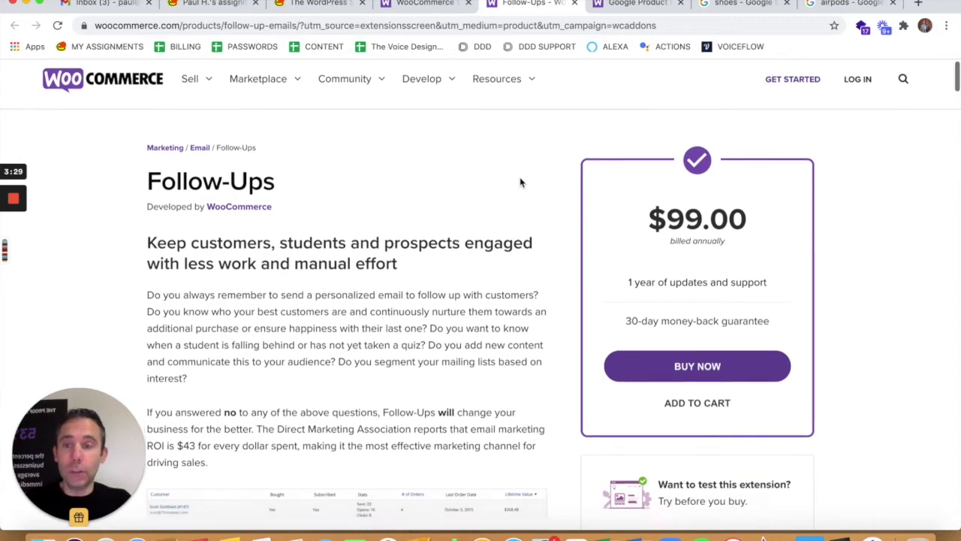
scroll(down, 3)
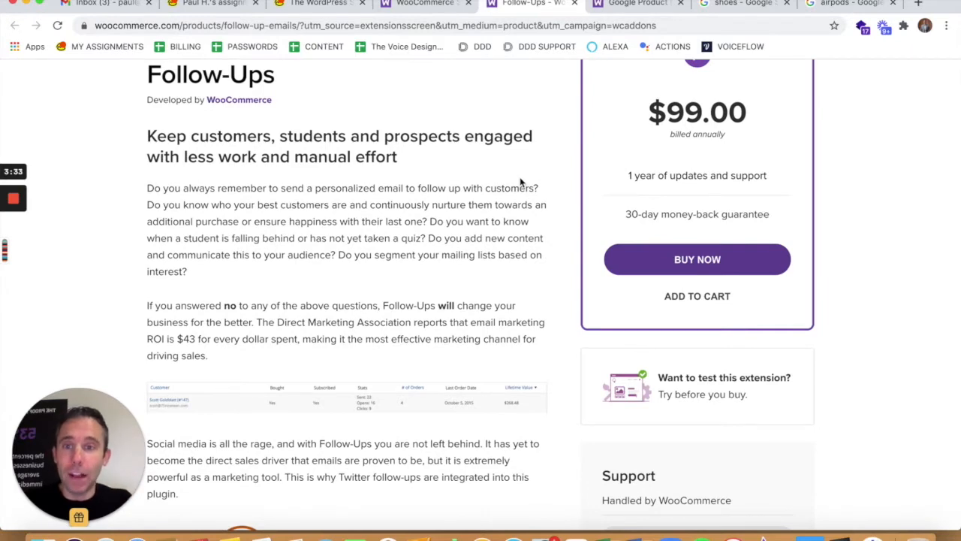
scroll(down, 3)
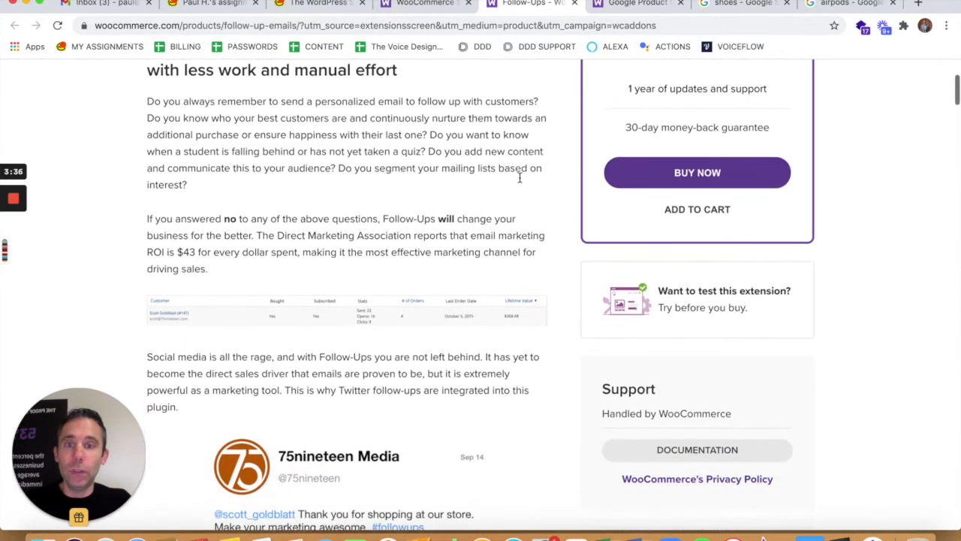
scroll(down, 3)
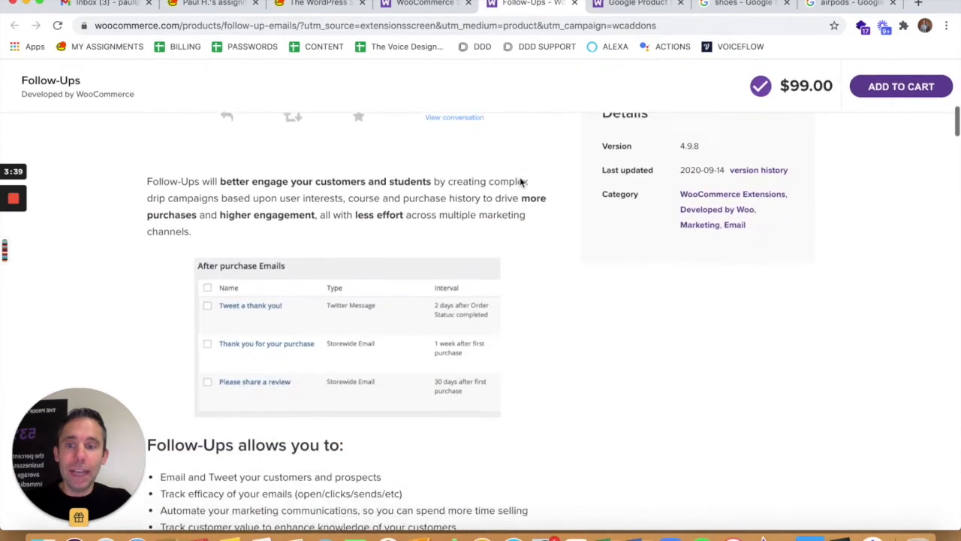
scroll(down, 3)
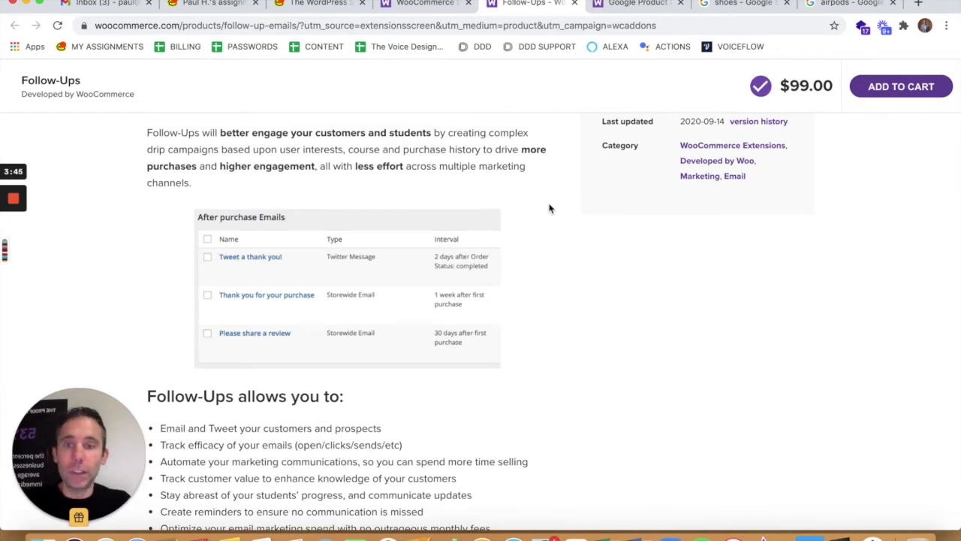
scroll(down, 3)
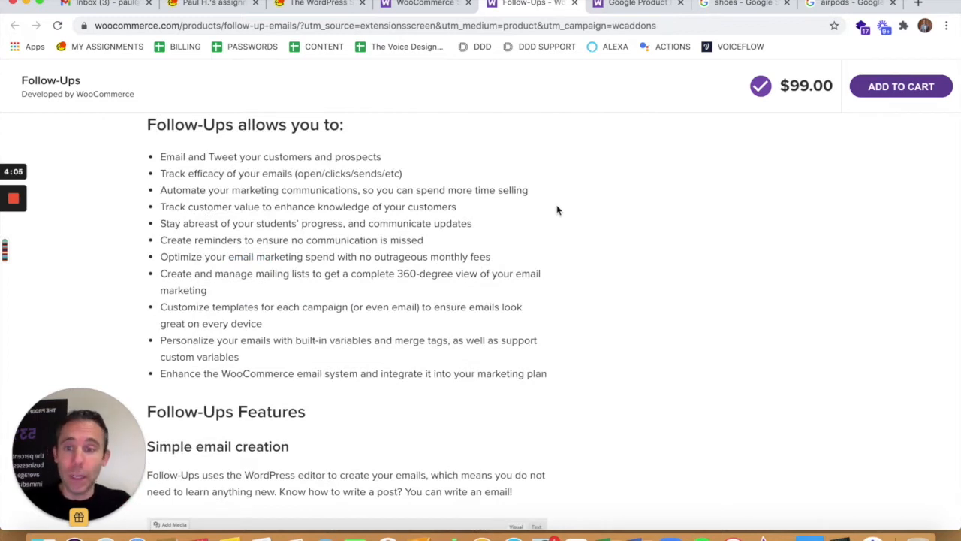
Continue past tweets to the 'Know thy students, customers, and prospects' section
scroll(down, 3)
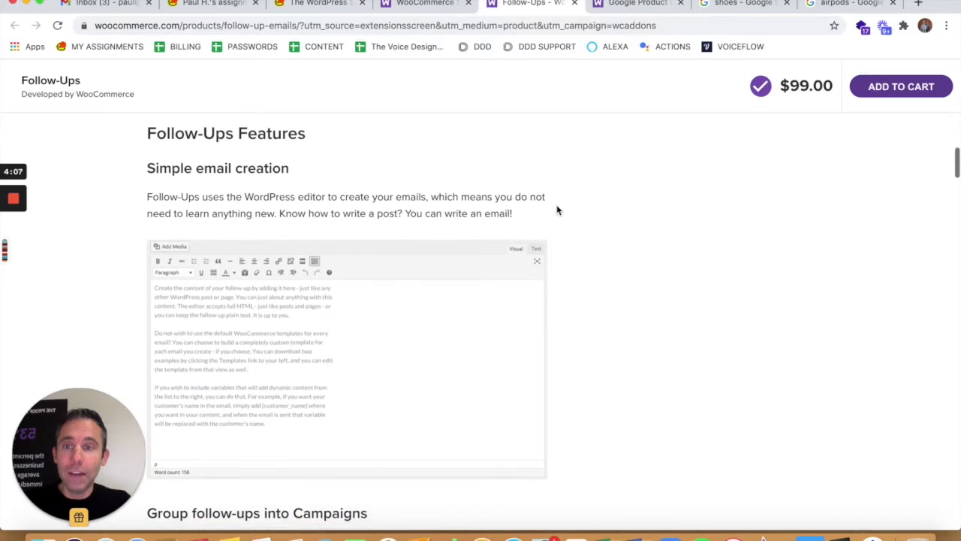
mouse_move(607, 255)
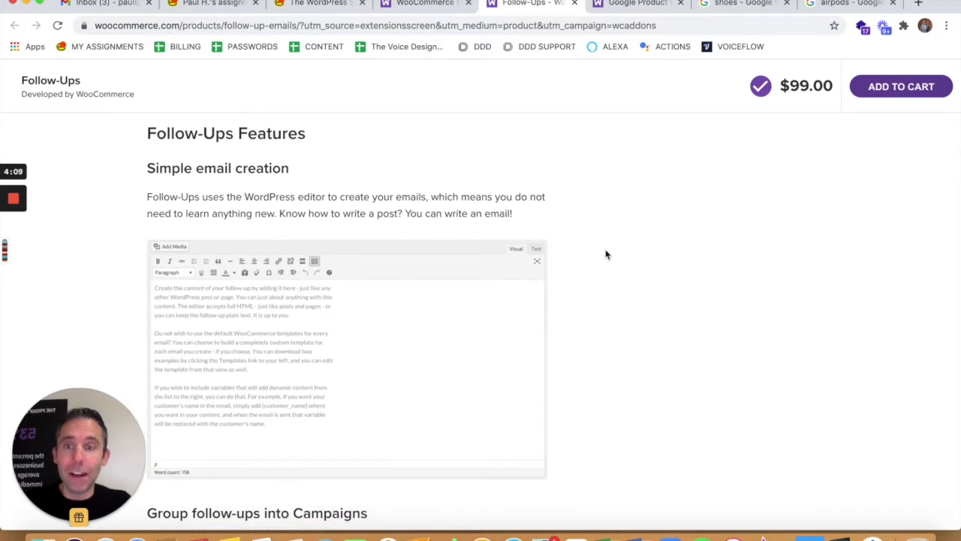
mouse_move(648, 356)
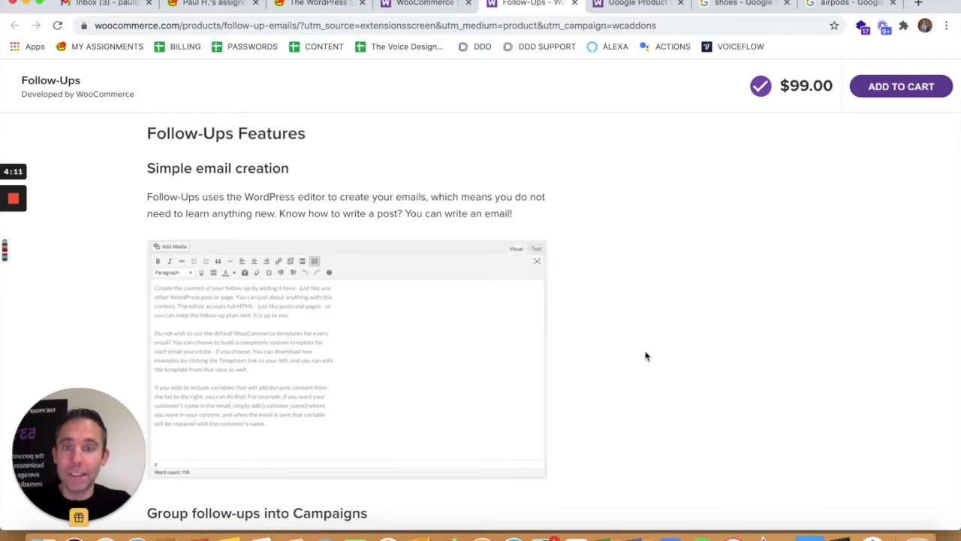
scroll(down, 3)
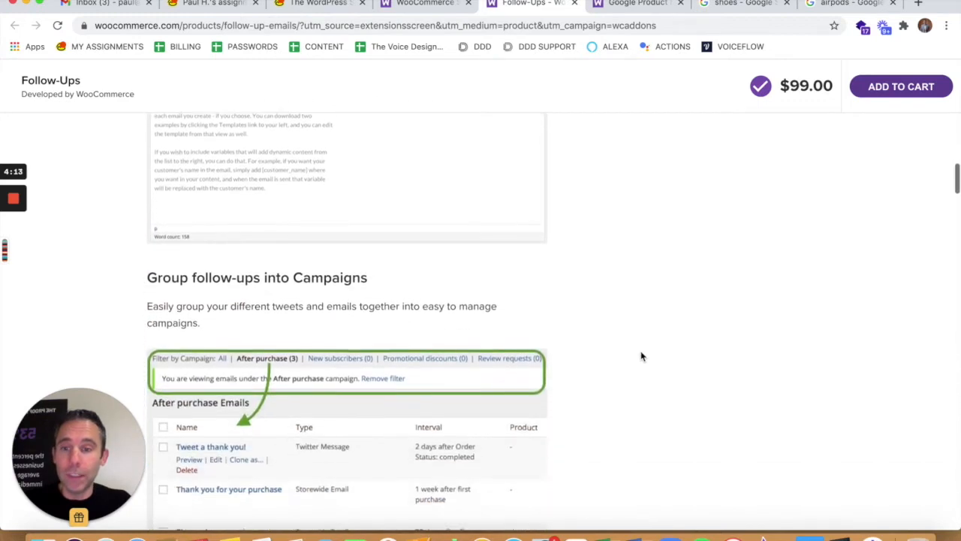
scroll(down, 3)
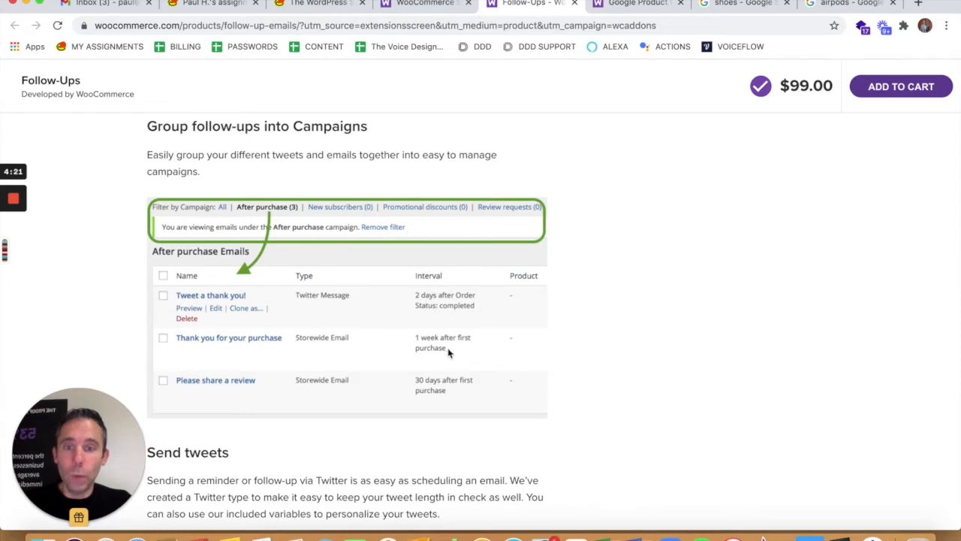
mouse_move(447, 396)
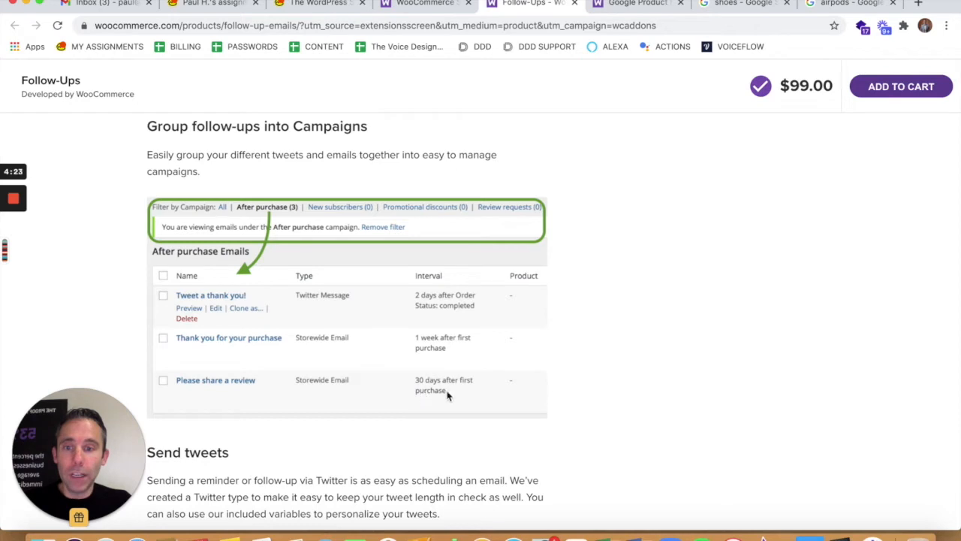
mouse_move(608, 372)
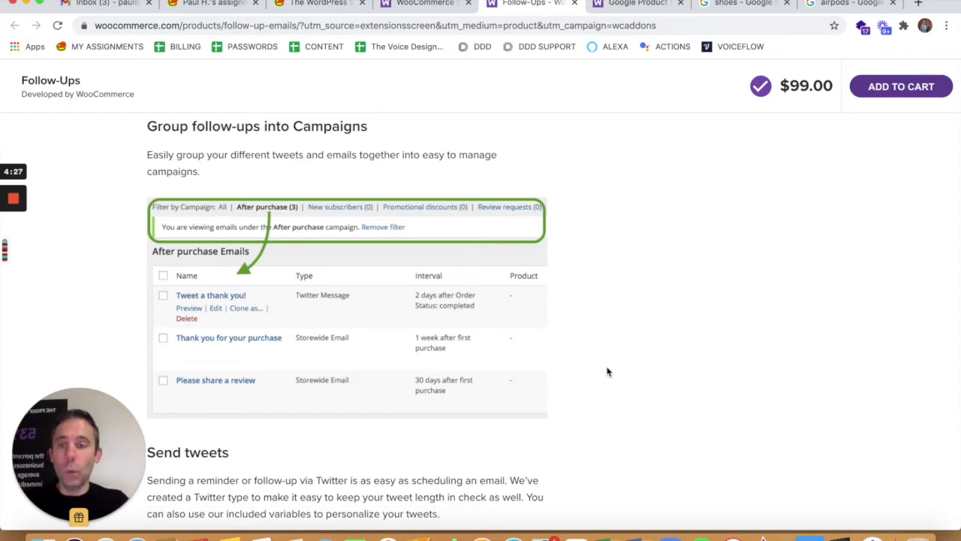
scroll(down, 3)
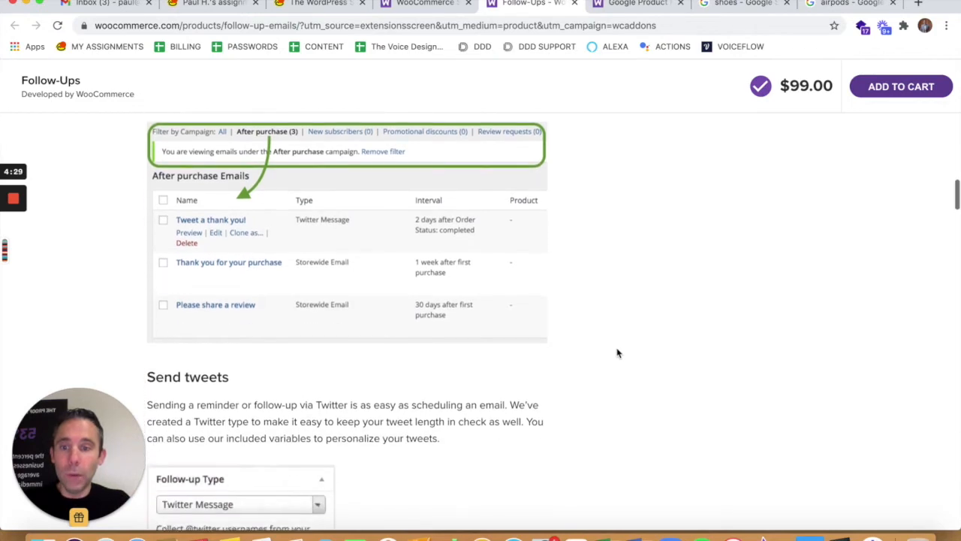
scroll(down, 3)
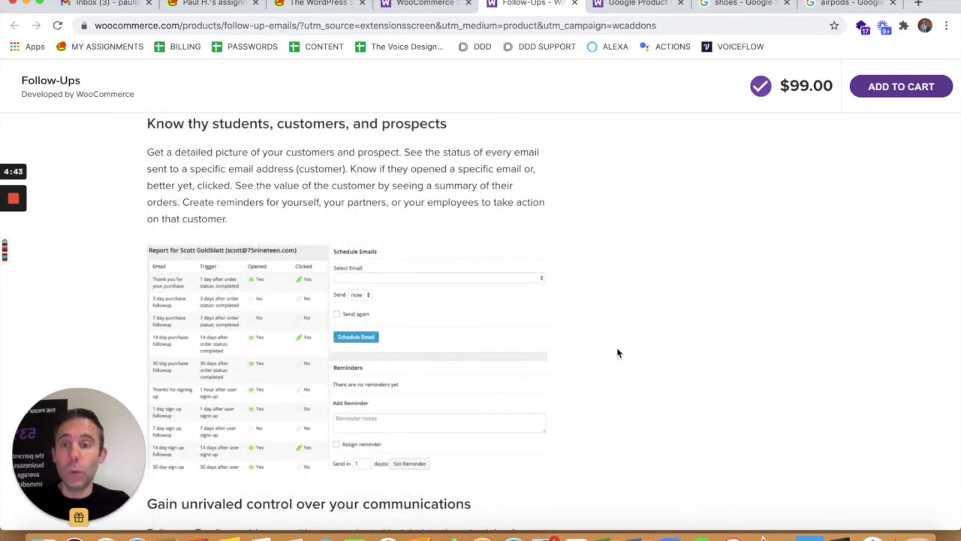
mouse_move(628, 355)
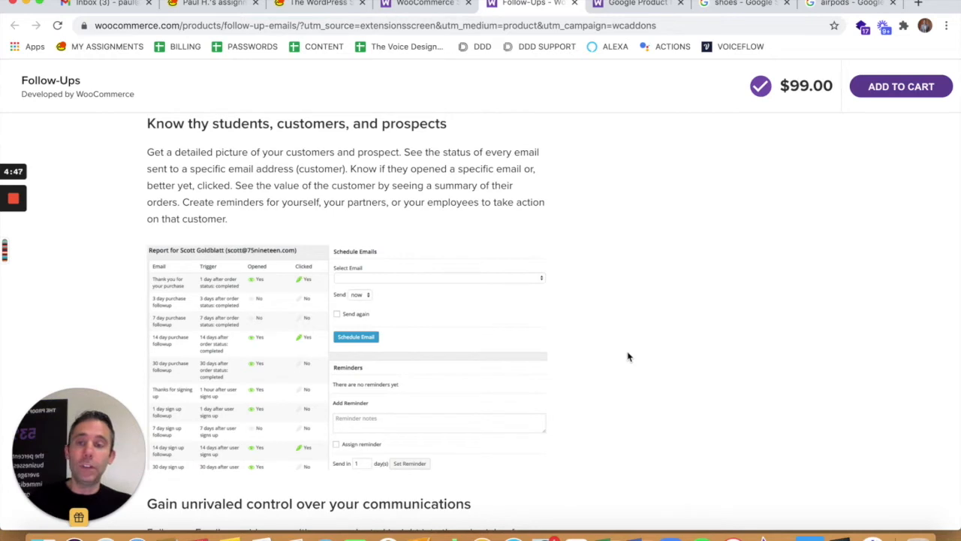
mouse_move(622, 355)
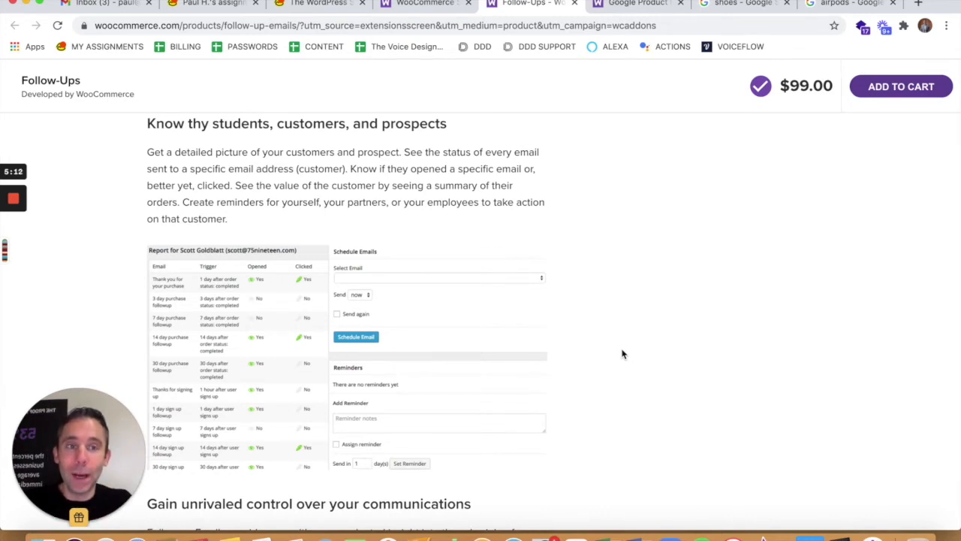
Scroll the Follow-Ups page down to its integrations section
scroll(down, 3)
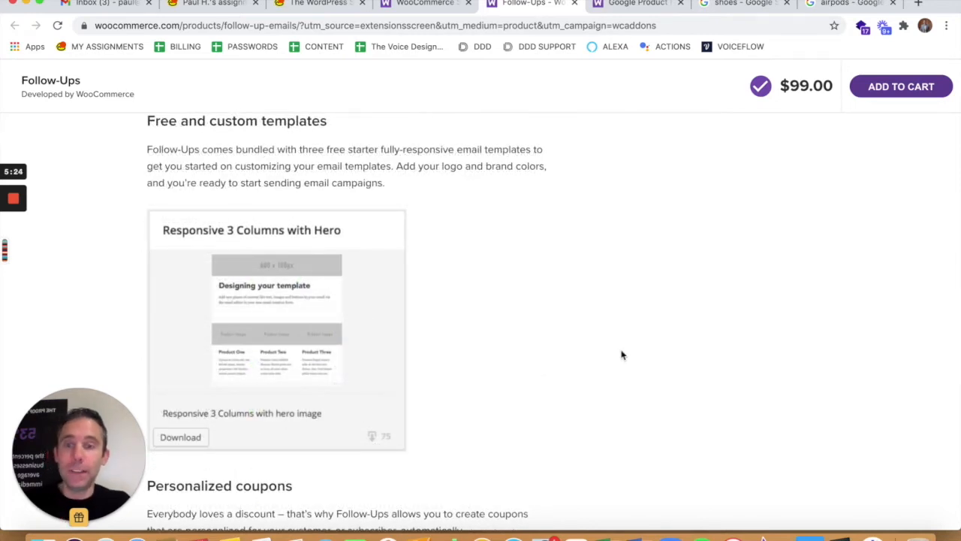
scroll(down, 3)
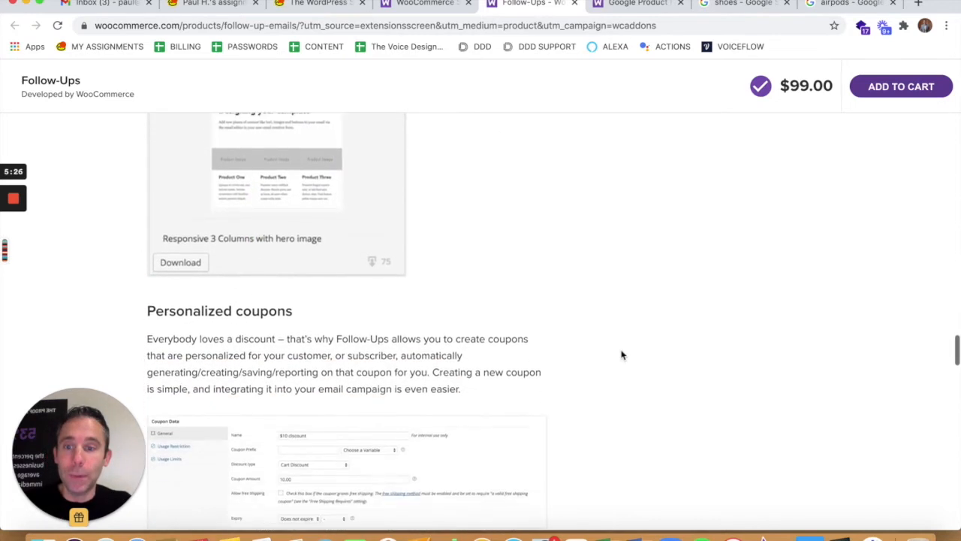
scroll(down, 3)
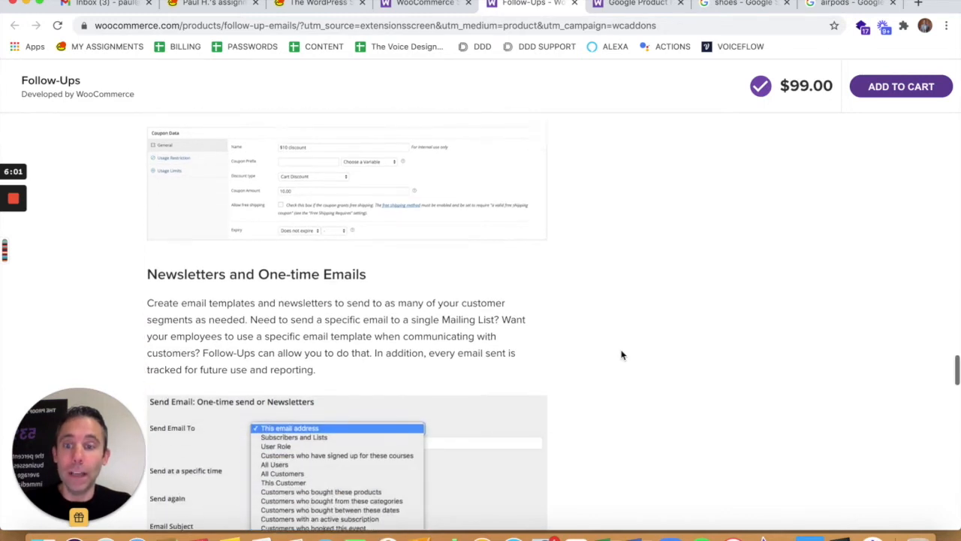
scroll(down, 3)
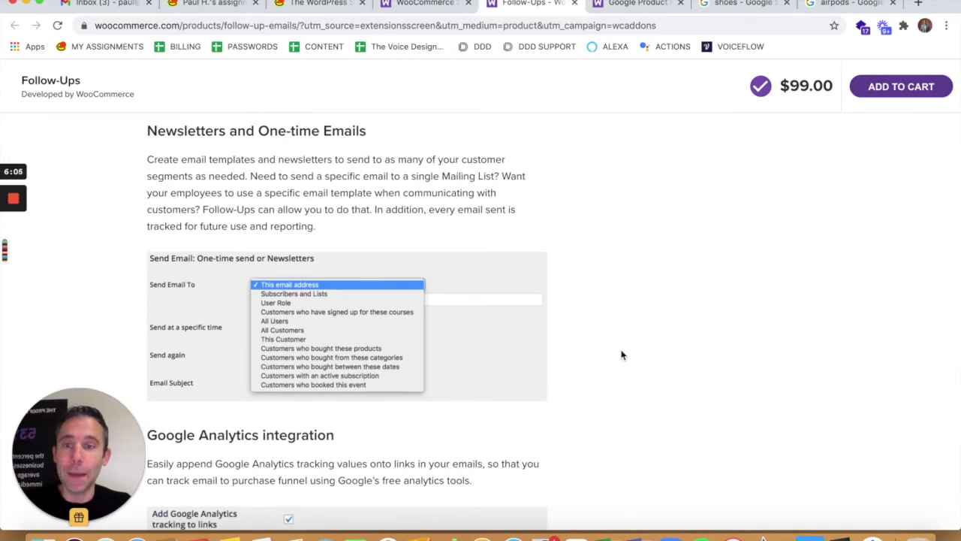
Read the 'Plus, many more features!' list, then switch to the Google Product Feed page
scroll(down, 3)
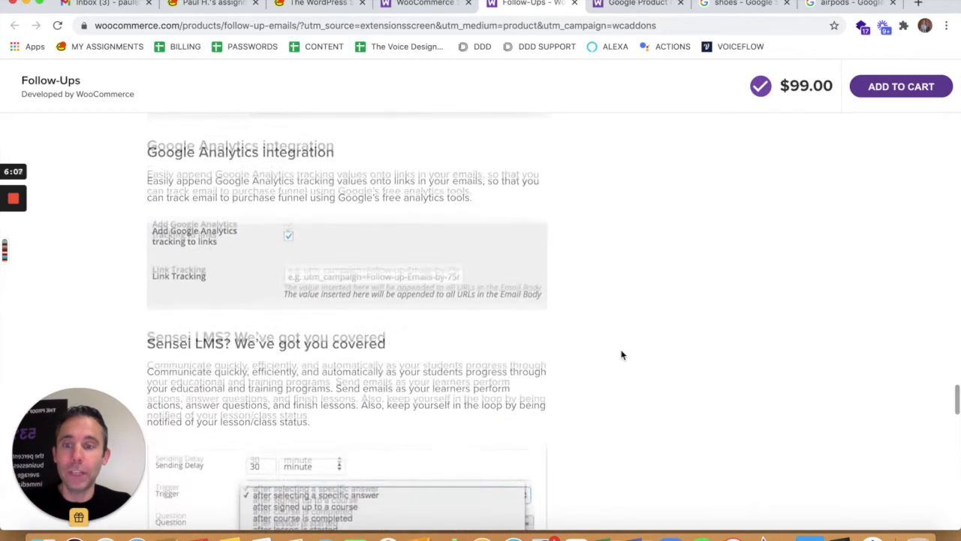
scroll(down, 3)
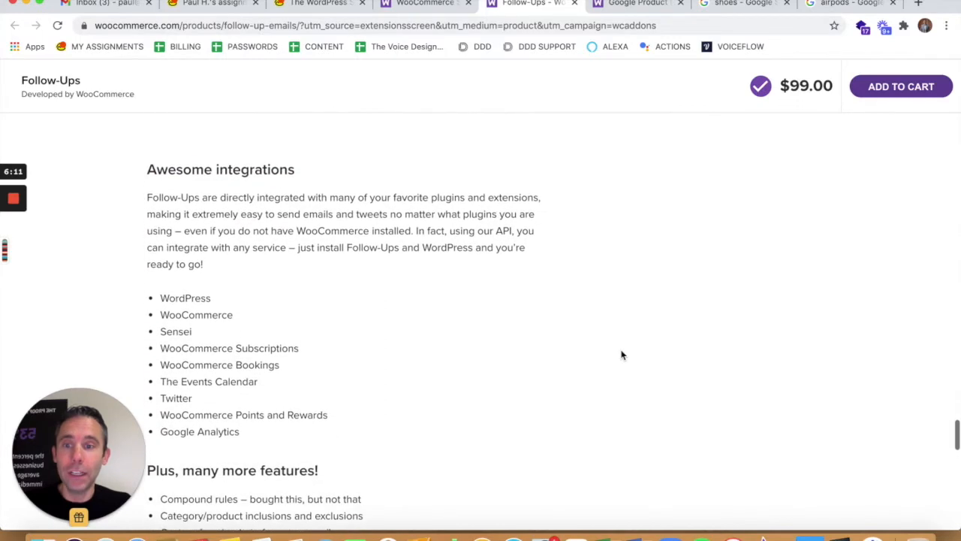
scroll(down, 3)
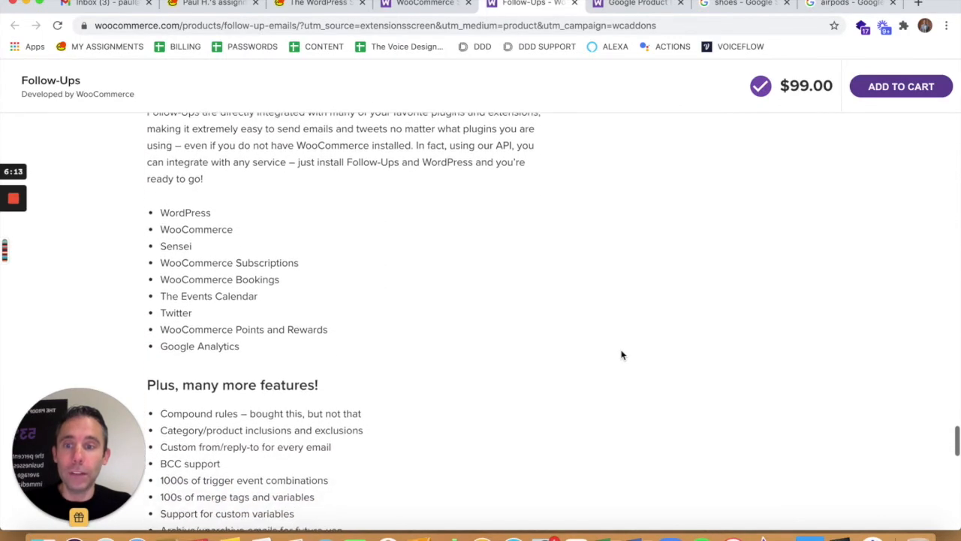
scroll(down, 3)
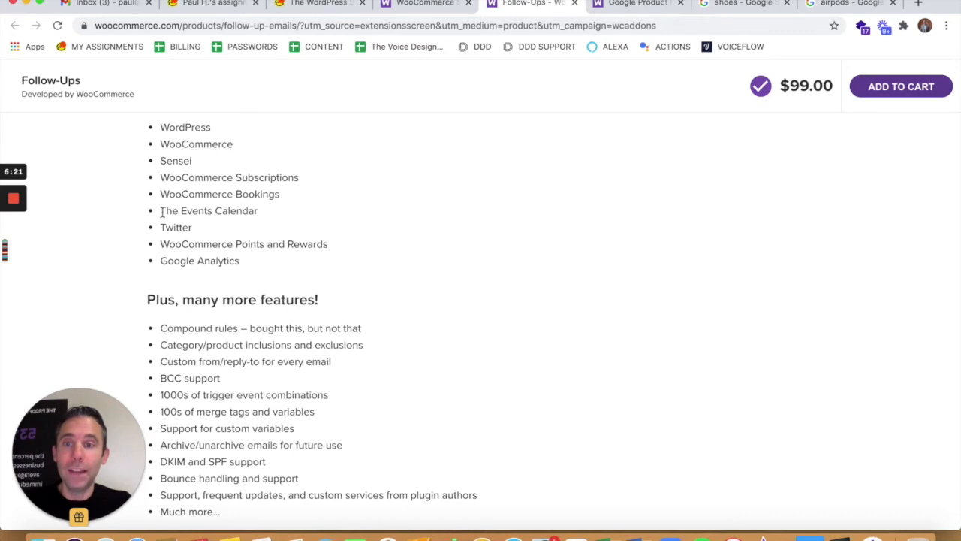
mouse_move(398, 225)
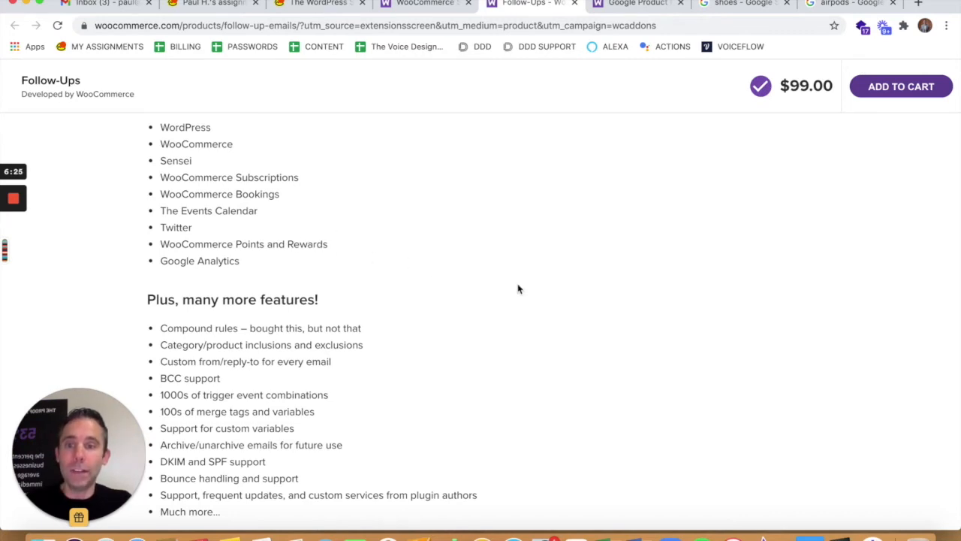
click(637, 3)
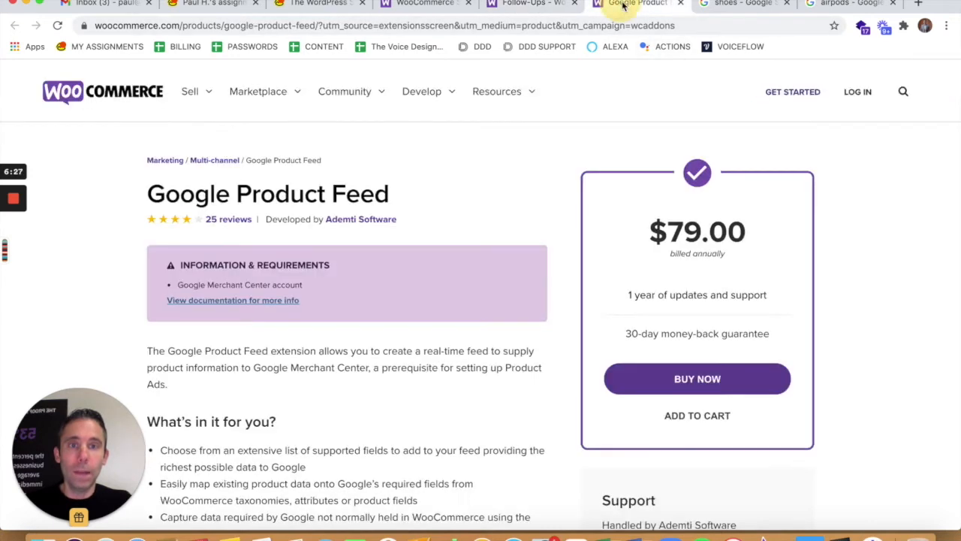
mouse_move(855, 207)
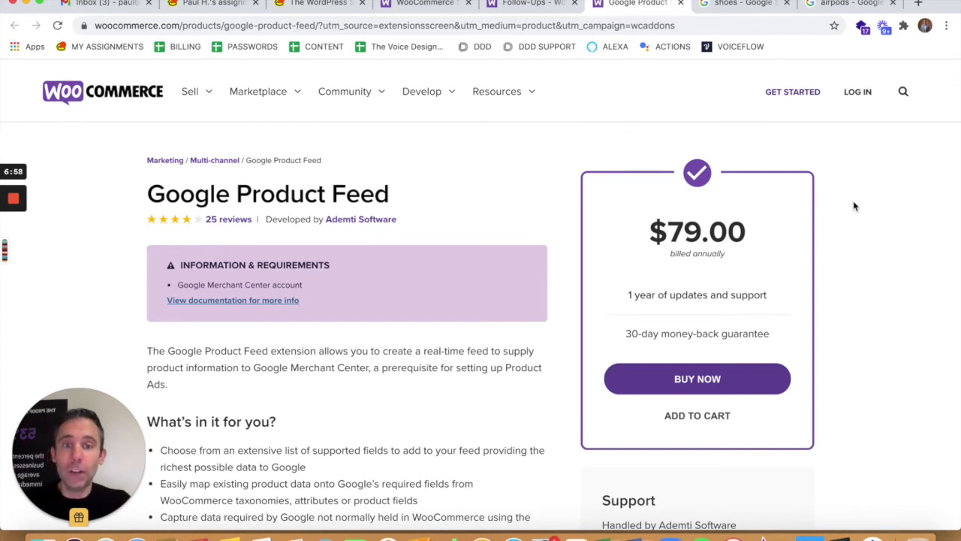
Scroll the Google Product Feed page through Product data fields to Product review feeds
scroll(down, 3)
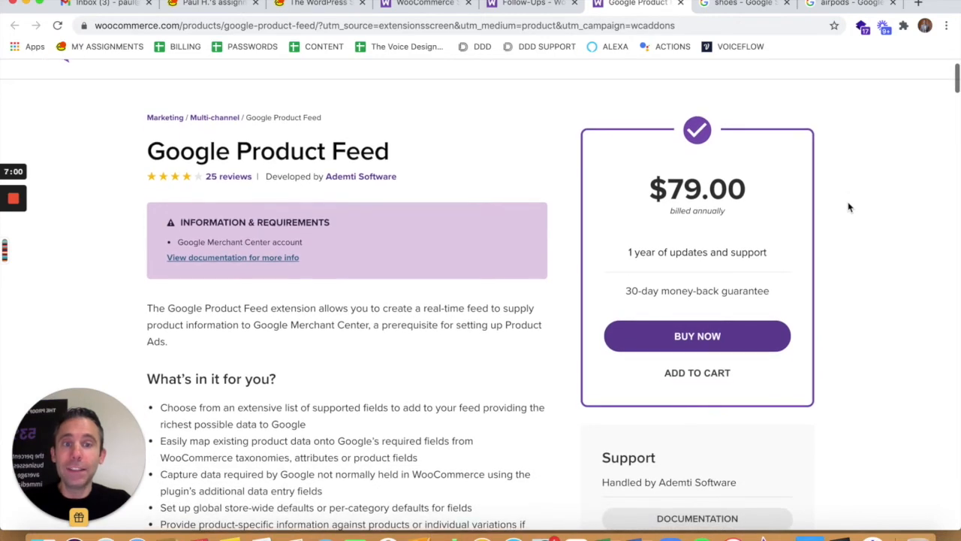
scroll(down, 3)
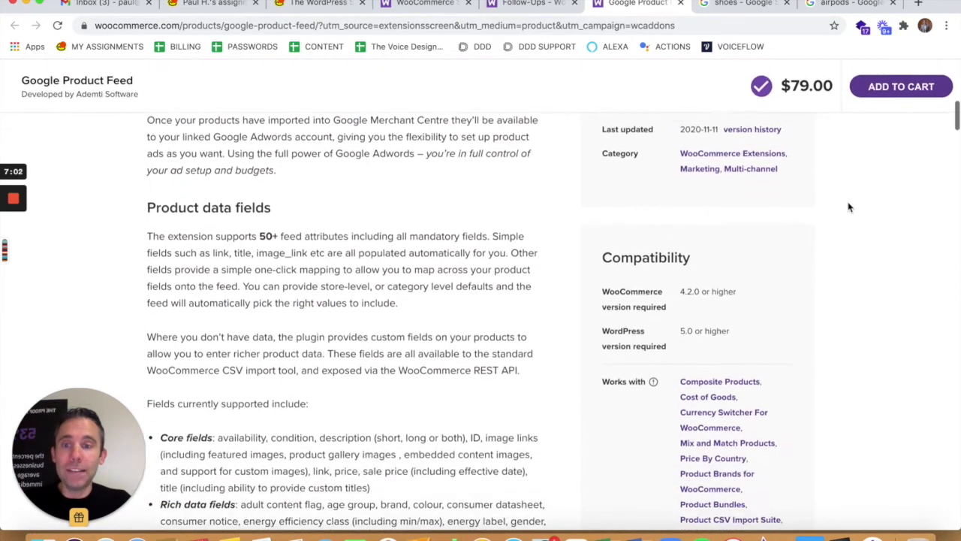
scroll(down, 3)
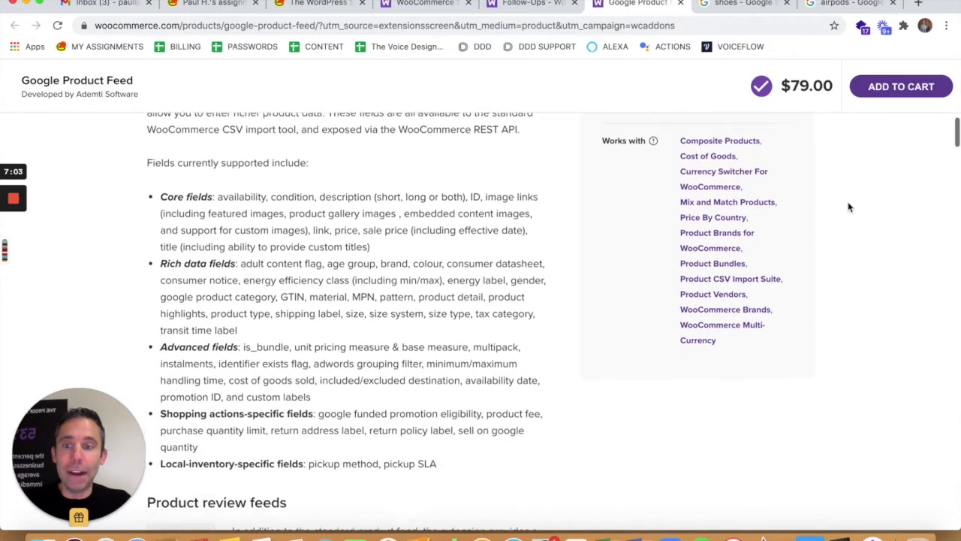
scroll(down, 3)
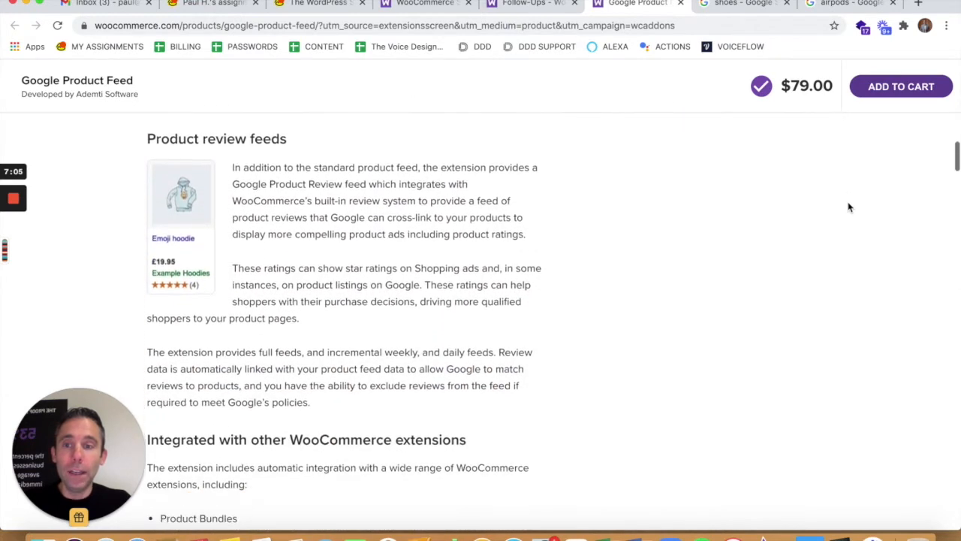
scroll(down, 3)
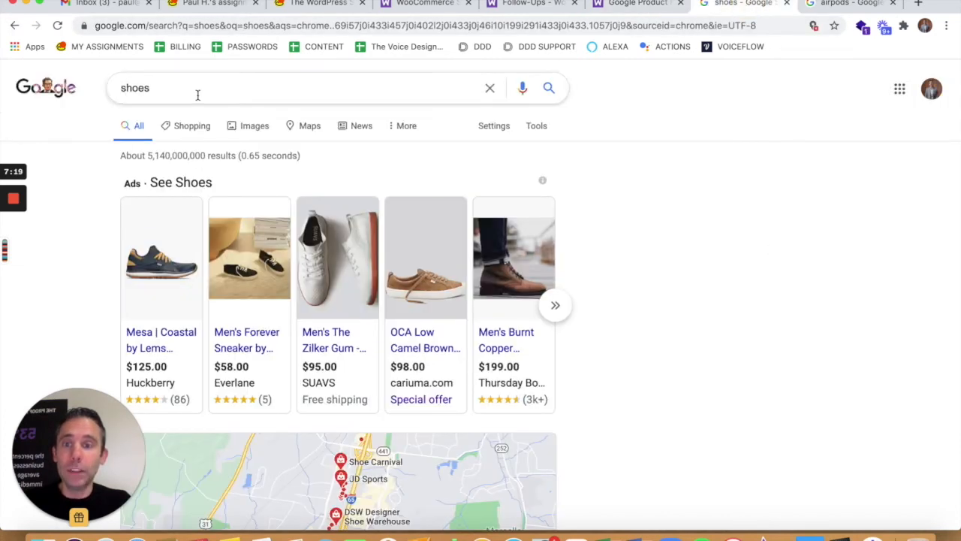
Browse more shoe ads, view the Shopping results for shoes, then switch to the airpods results
click(556, 305)
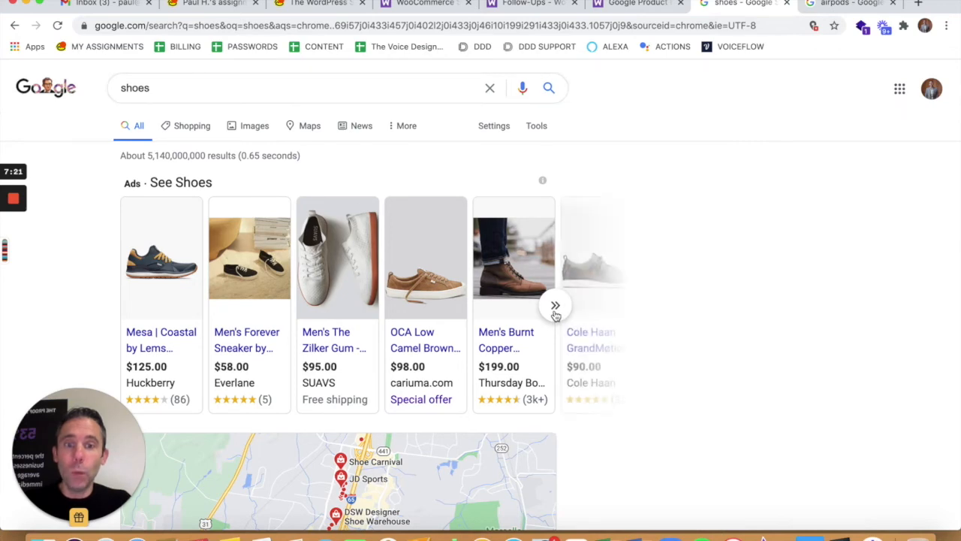
click(555, 305)
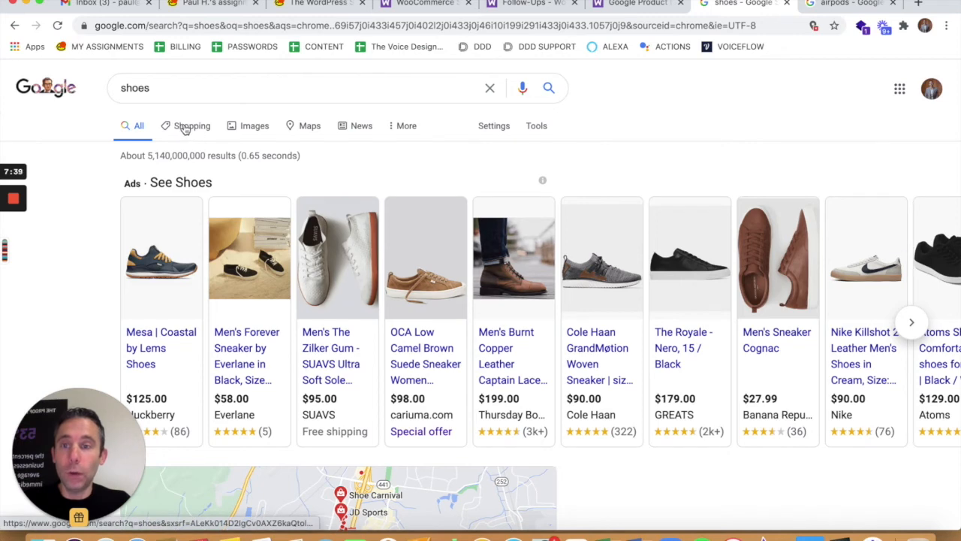
click(192, 126)
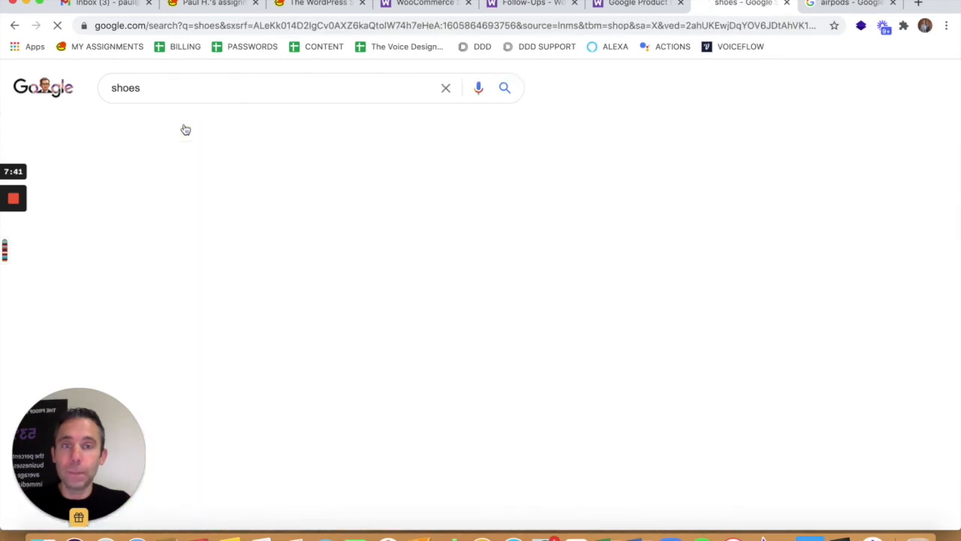
click(291, 126)
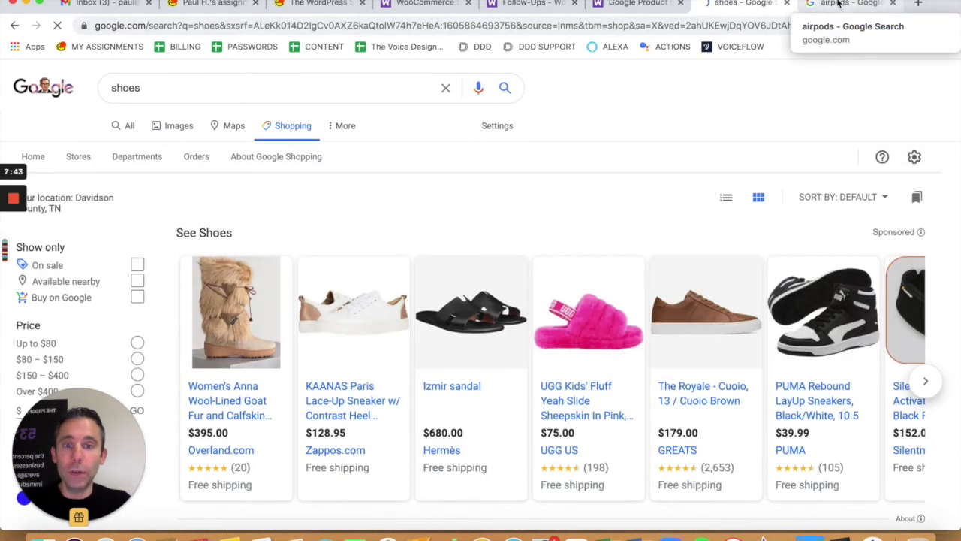
click(849, 5)
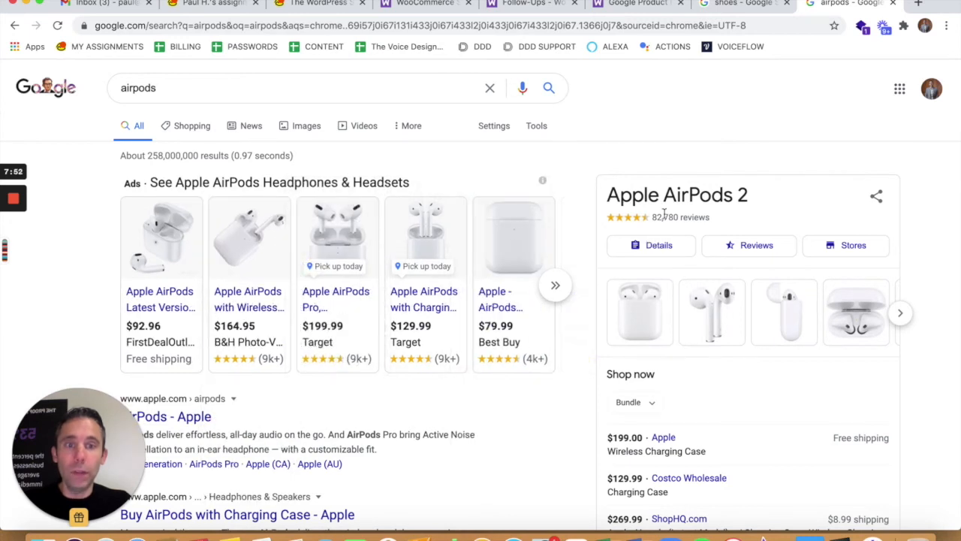
mouse_move(768, 225)
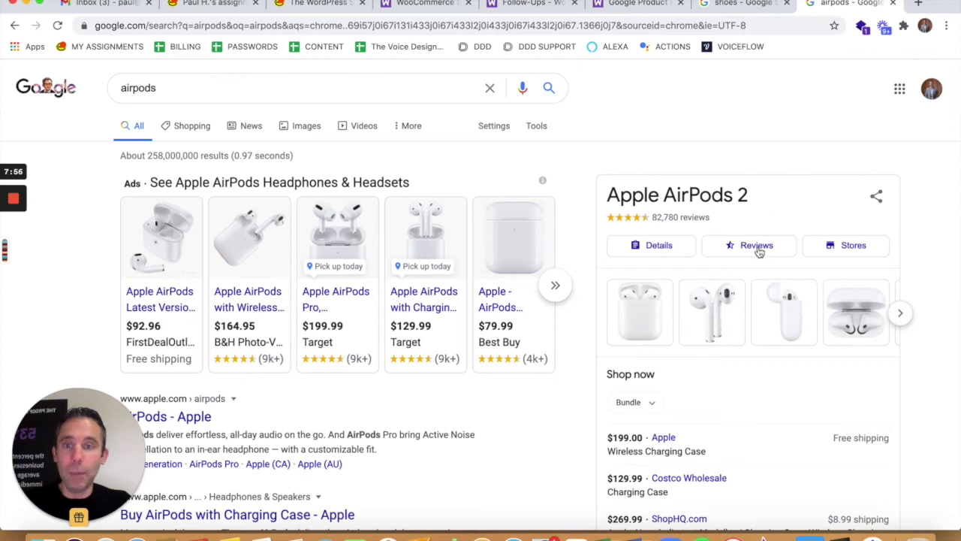
mouse_move(730, 189)
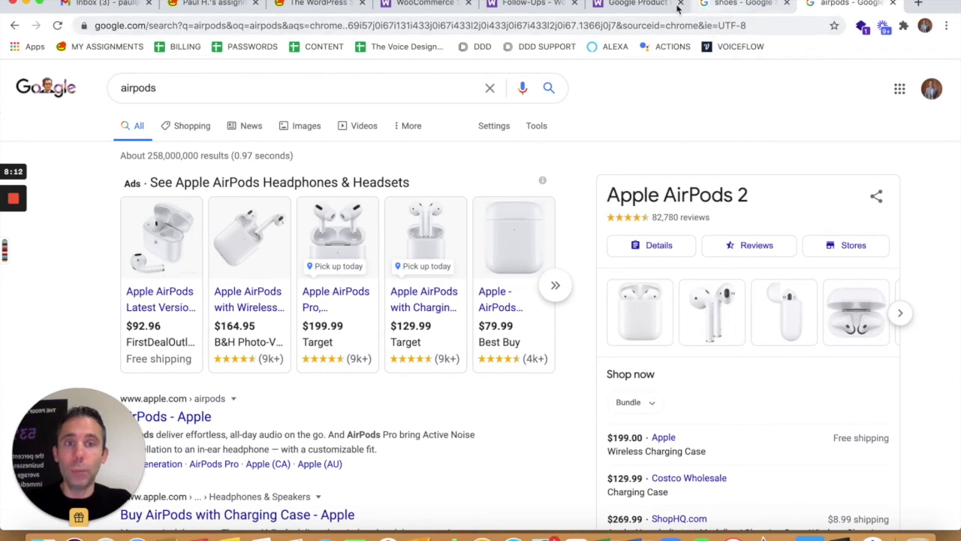
mouse_move(736, 103)
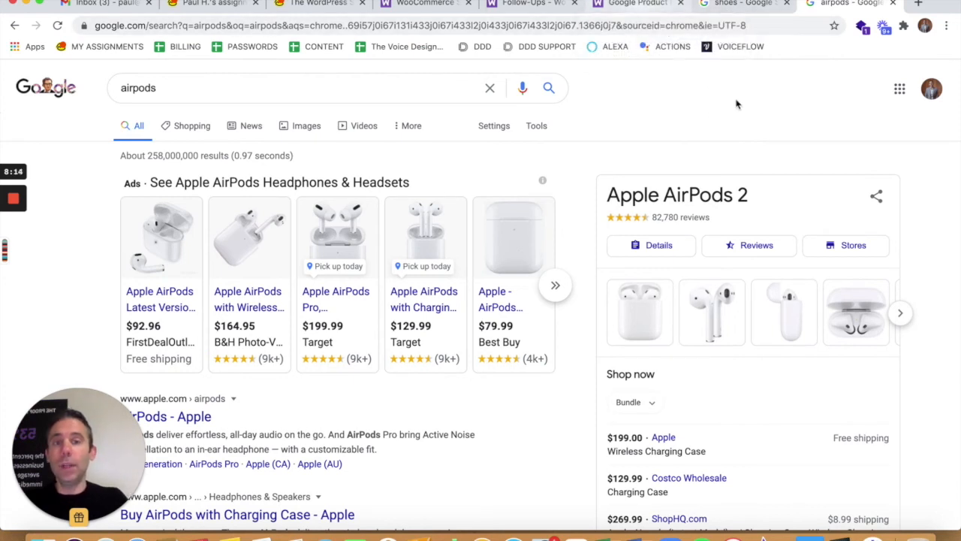
mouse_move(789, 276)
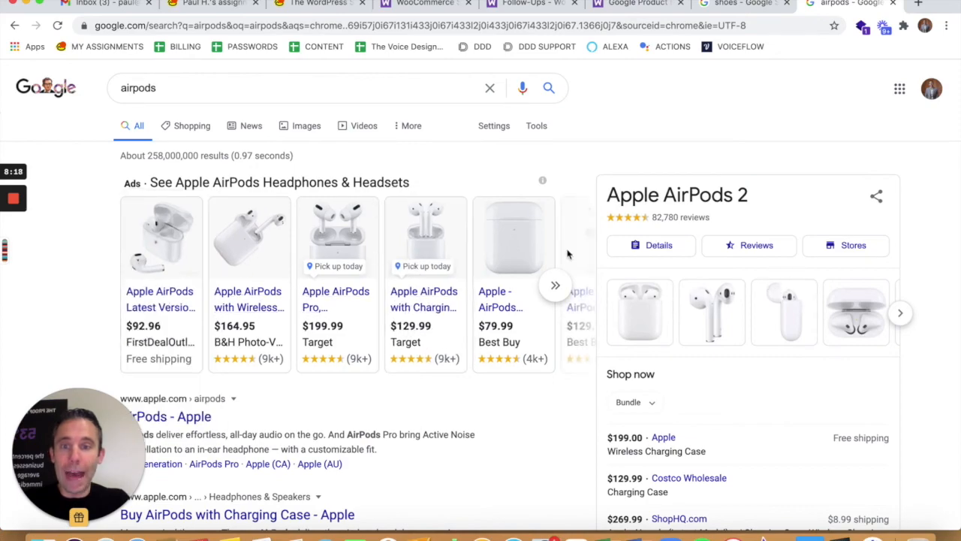
Return to the Google Product Feed page and scroll up to its $79.00 overview
click(637, 4)
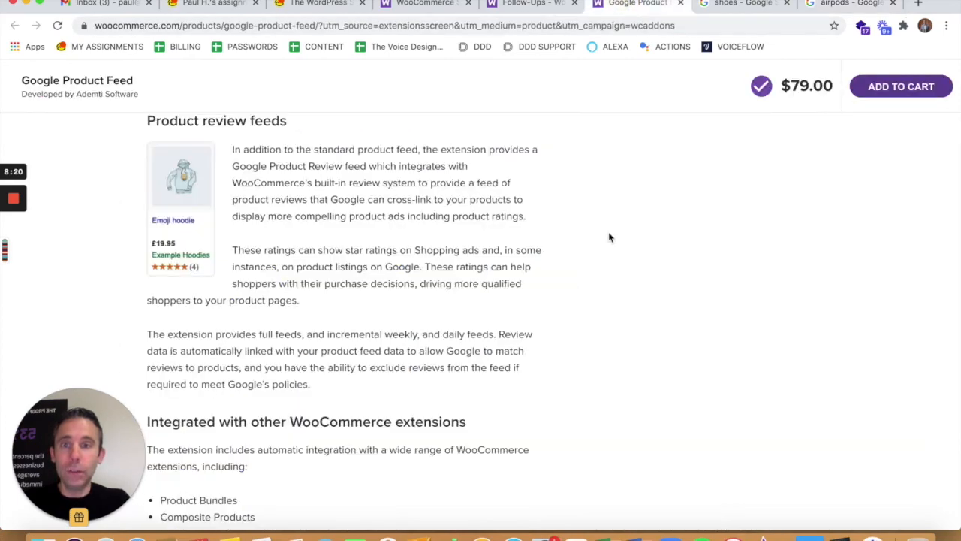
scroll(up, 3)
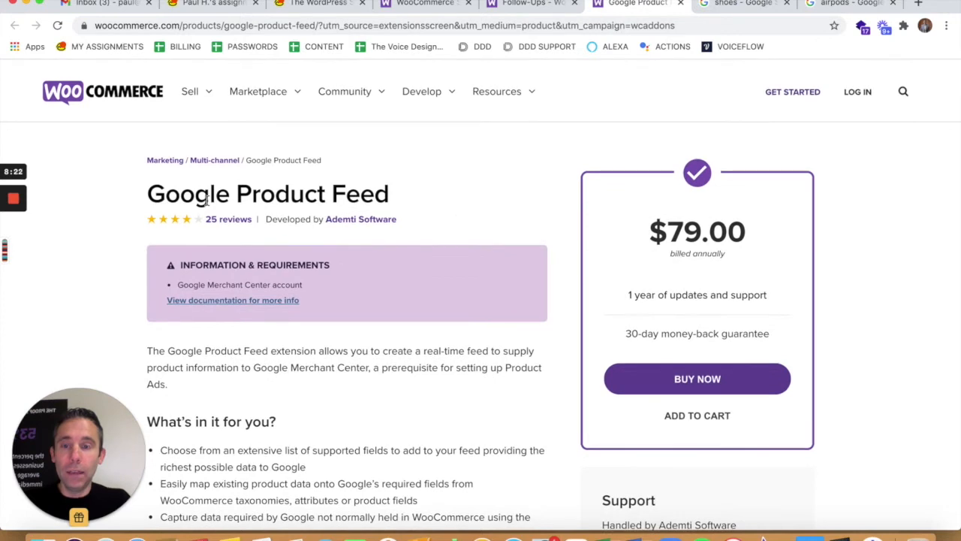
mouse_move(469, 206)
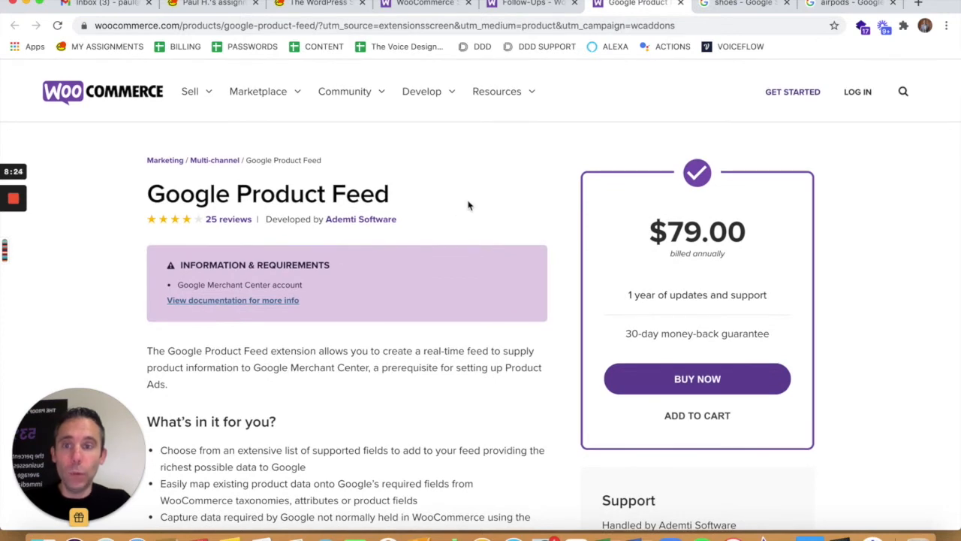